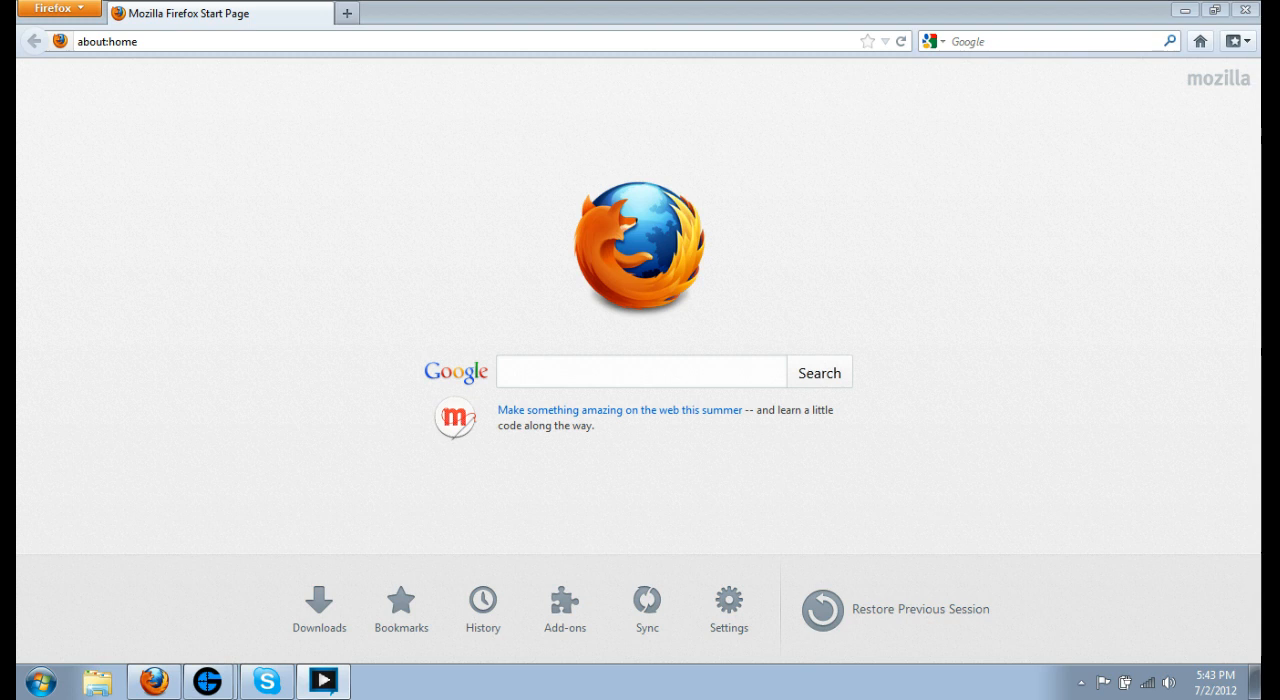
mouse_move(911, 243)
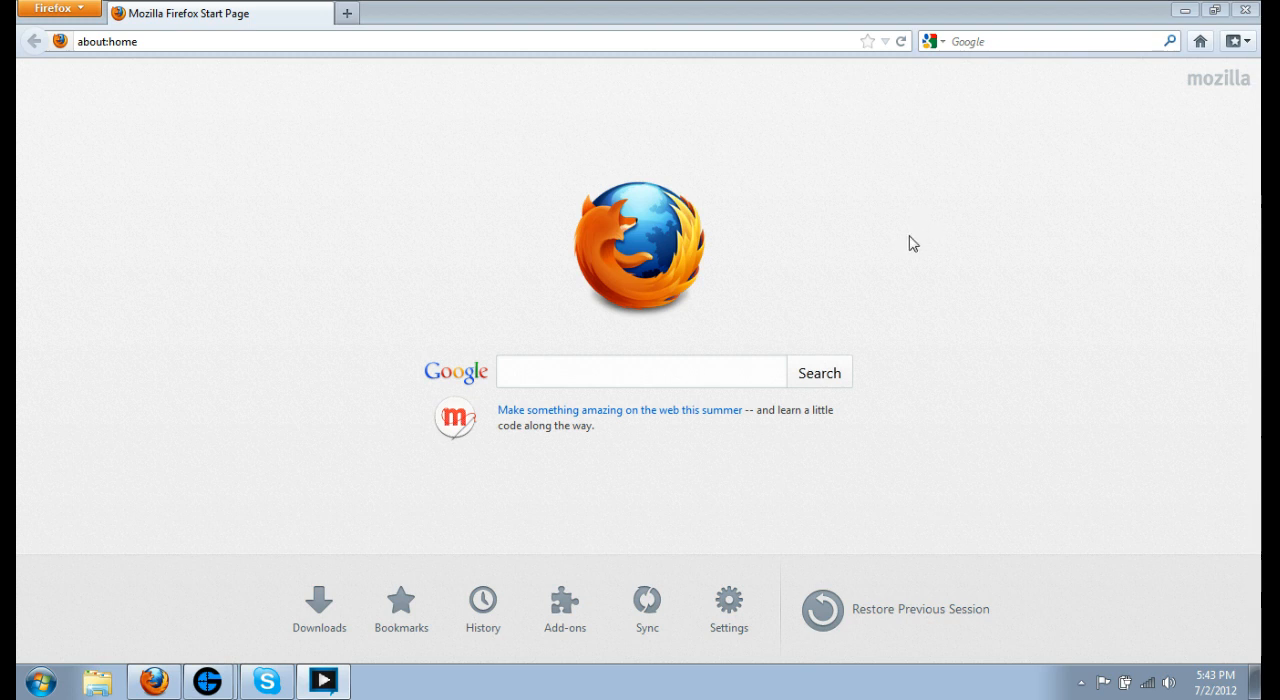
mouse_move(844, 227)
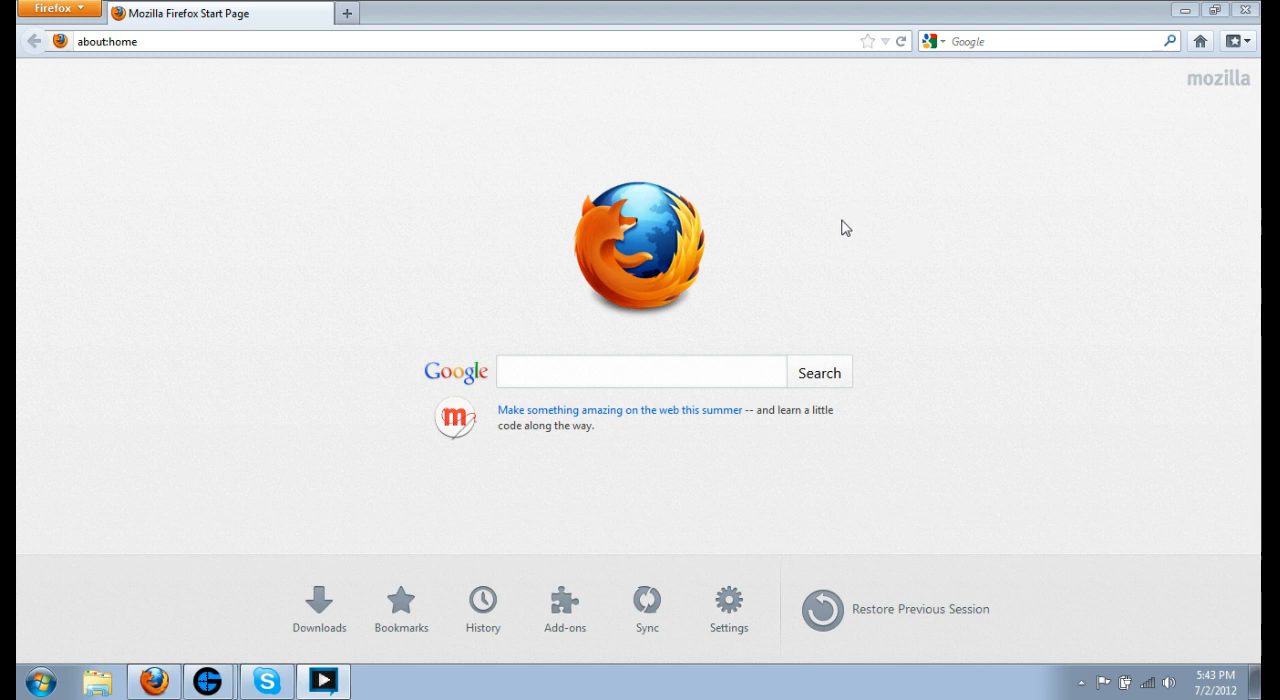
mouse_move(705, 113)
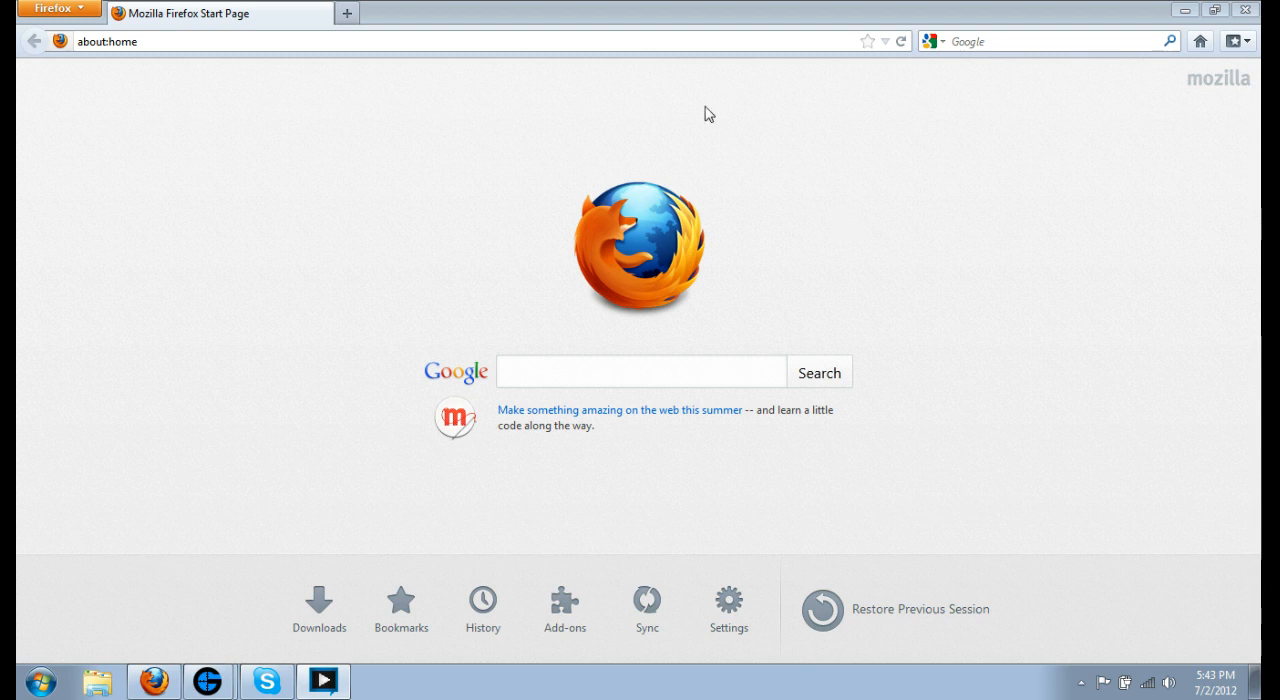
mouse_move(368, 48)
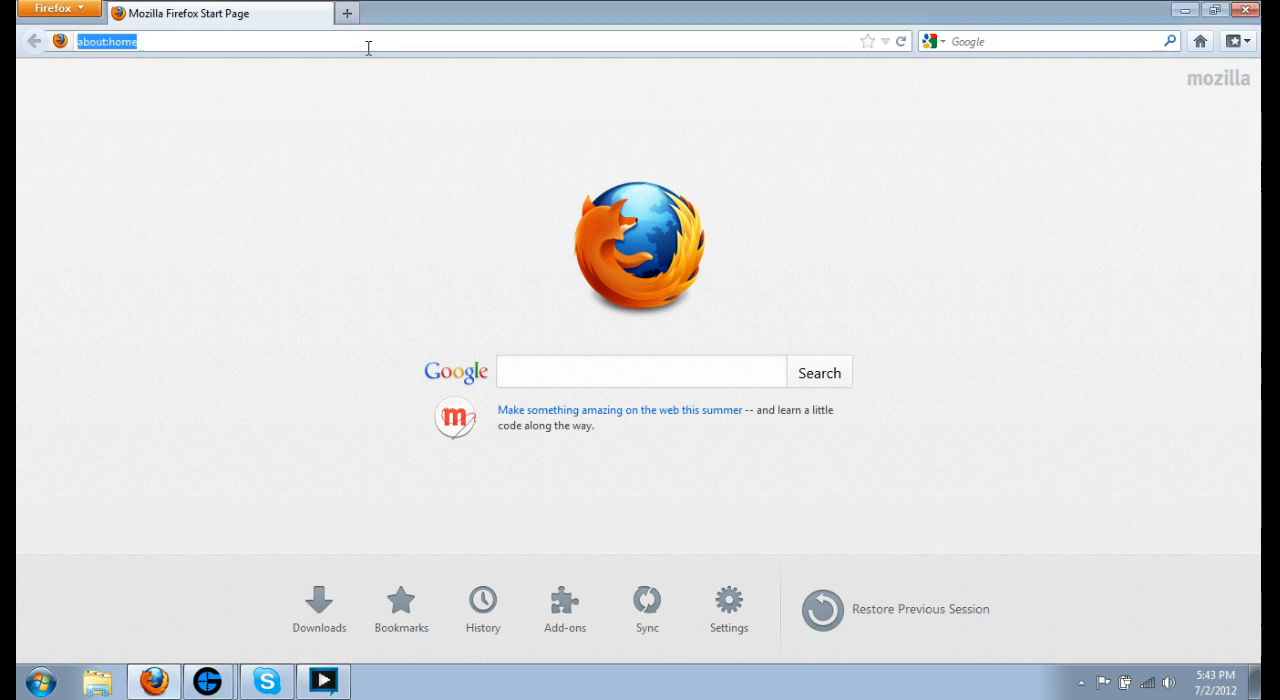
text(w)
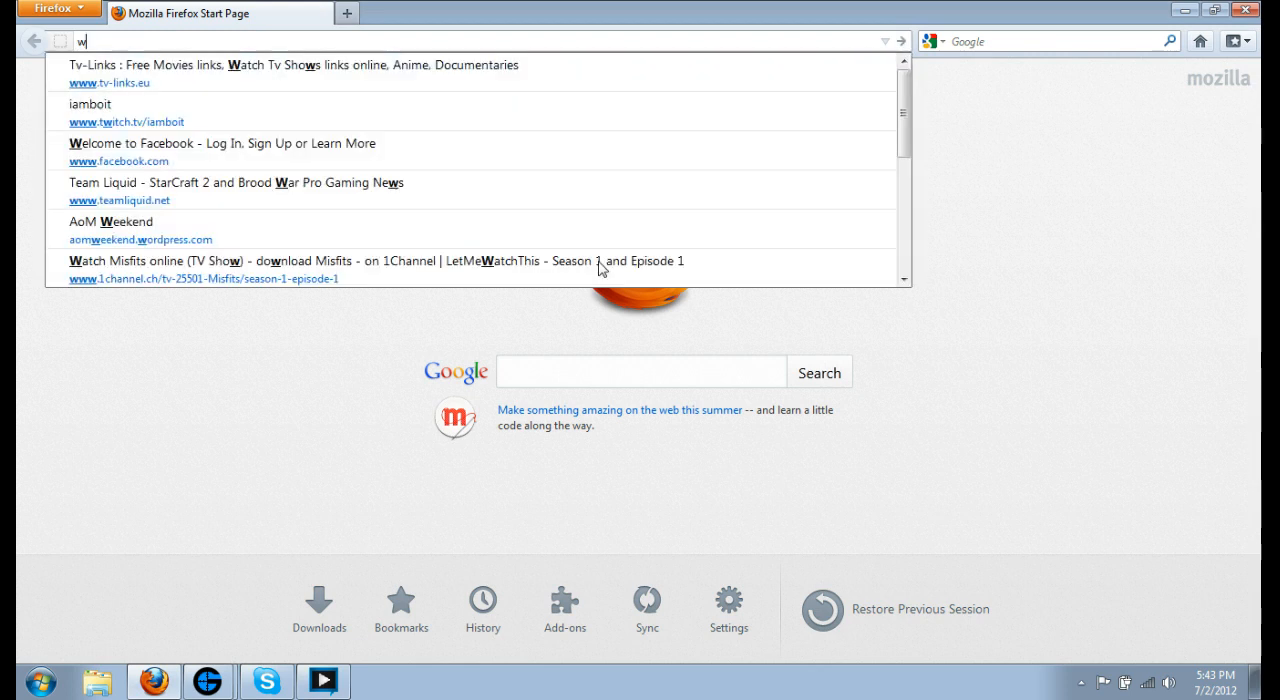
text(ww.rts-sanctuary.com)
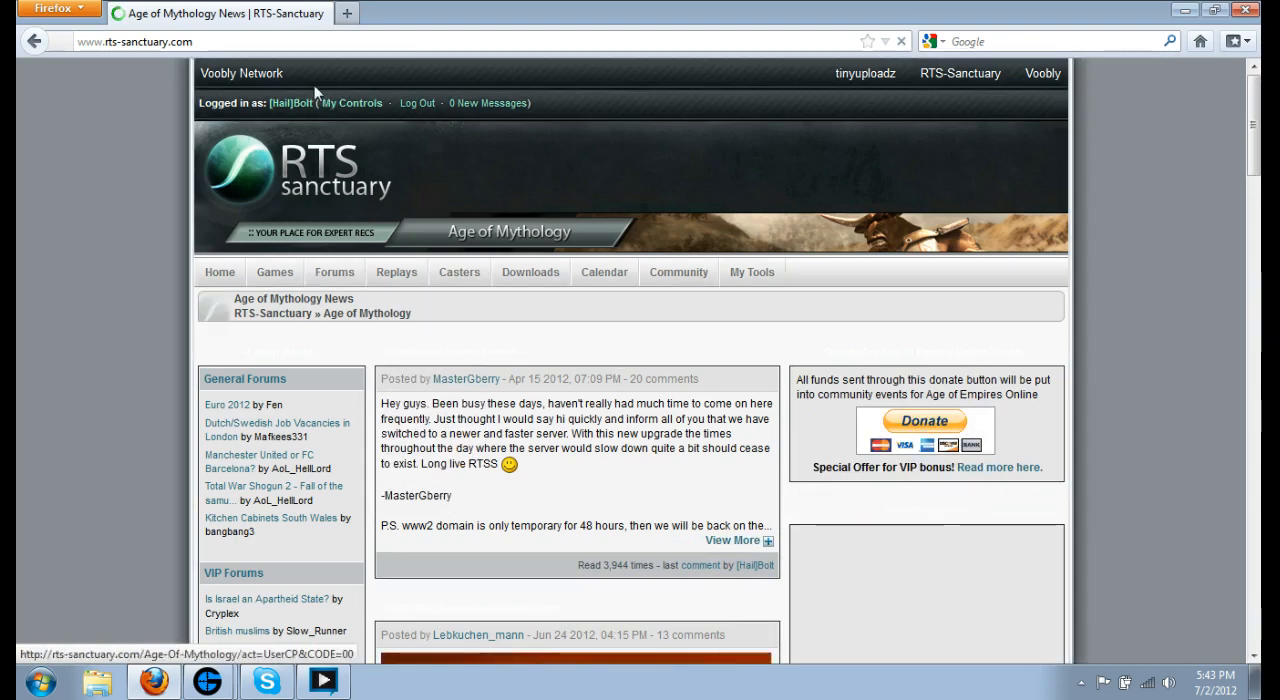
Step: Scroll down and show the Replays menu's Other Game Replays list, including The Titans
click(334, 271)
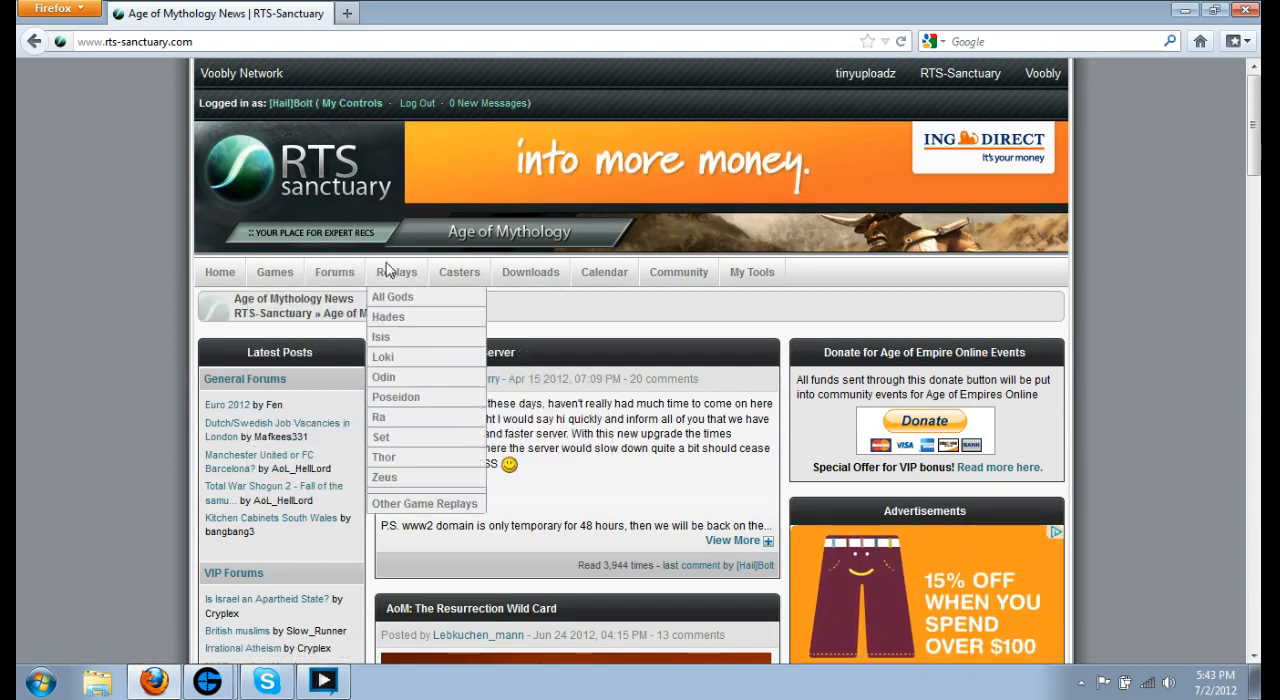
scroll(down, 3)
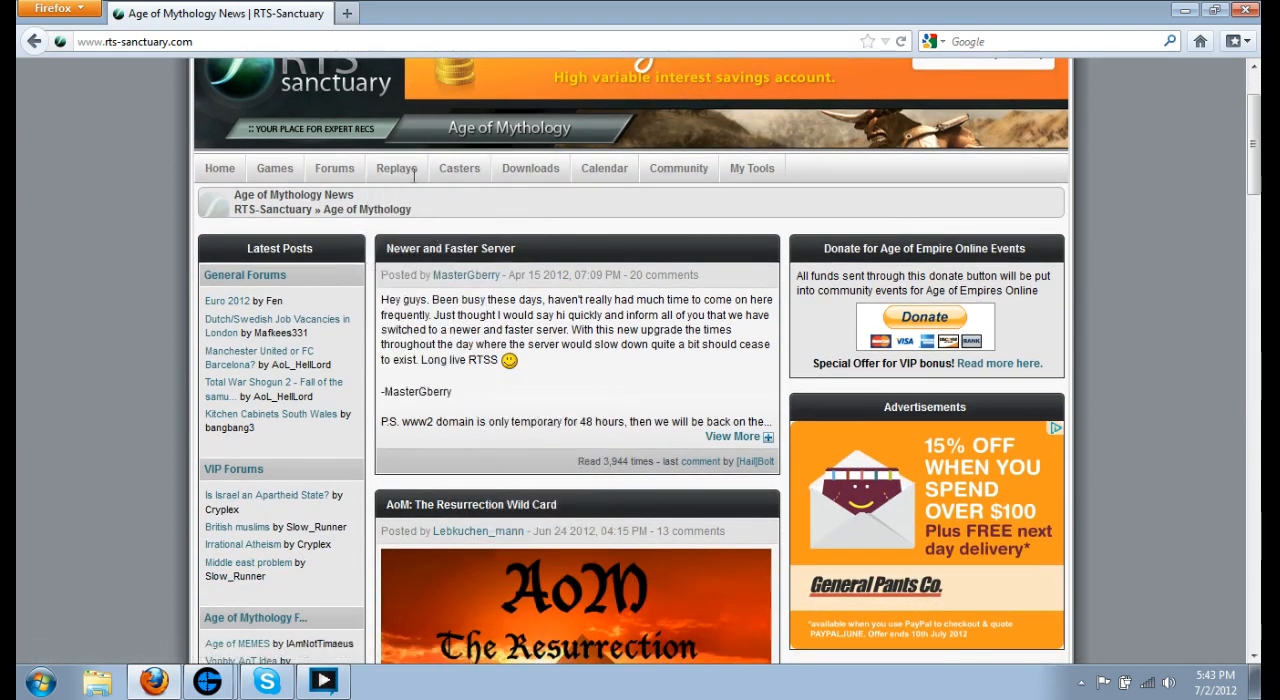
click(396, 167)
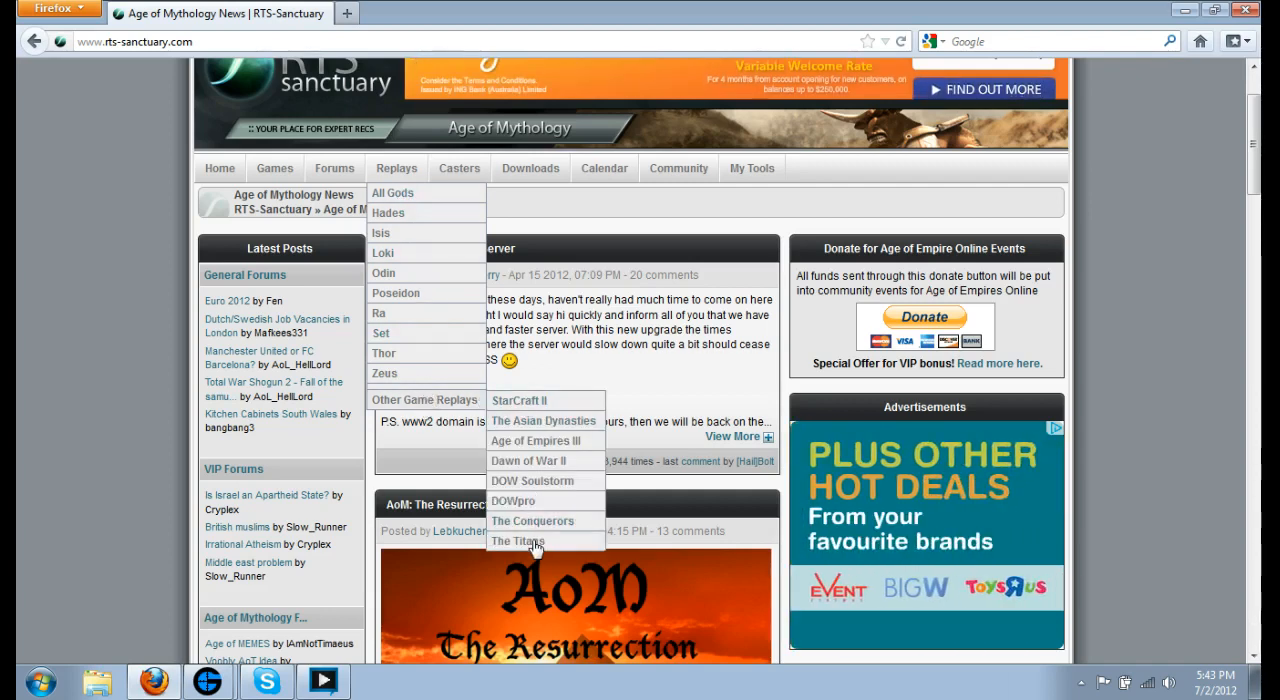
mouse_move(533, 521)
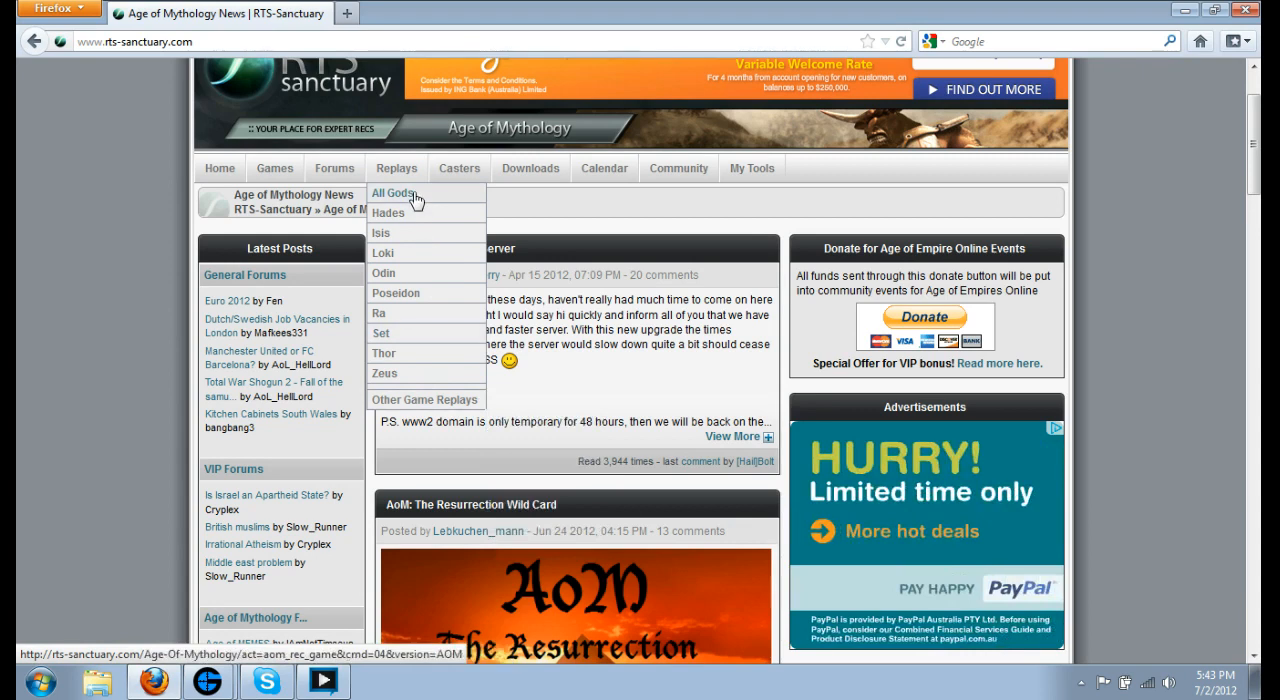
Step: Search All Gods replays for Mediterranean, Isis primary god, Supremacy, sorted by posting date
click(393, 193)
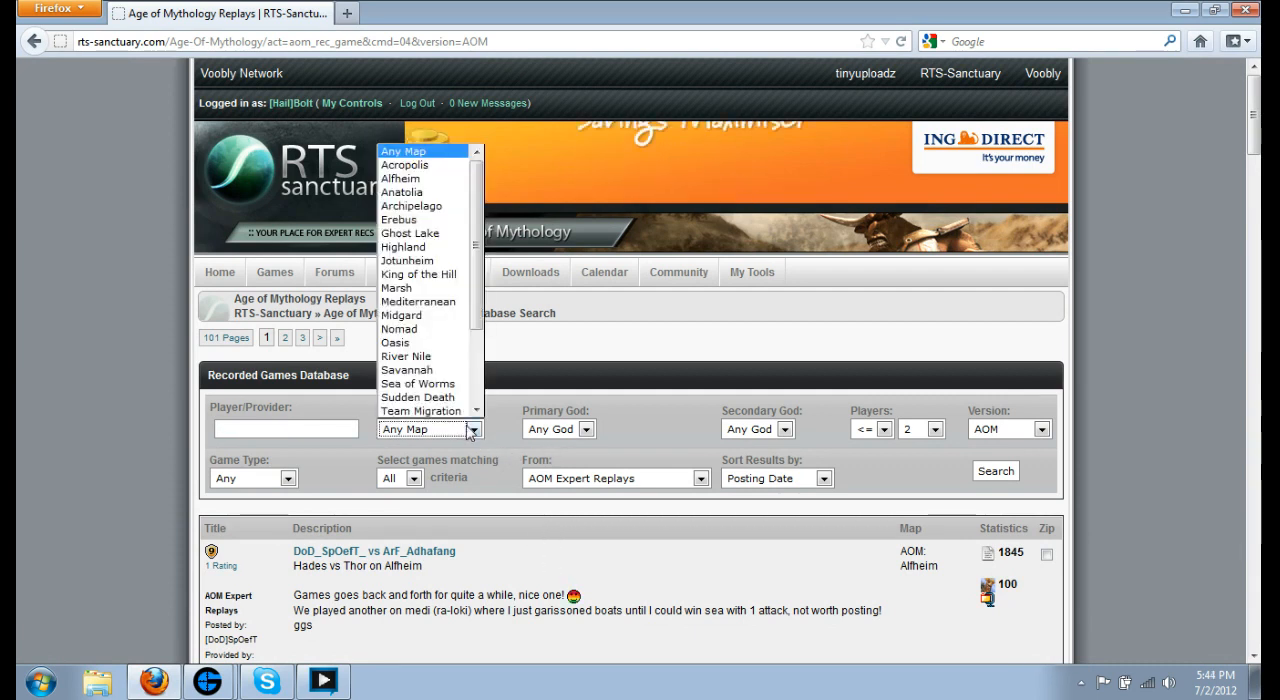
click(585, 429)
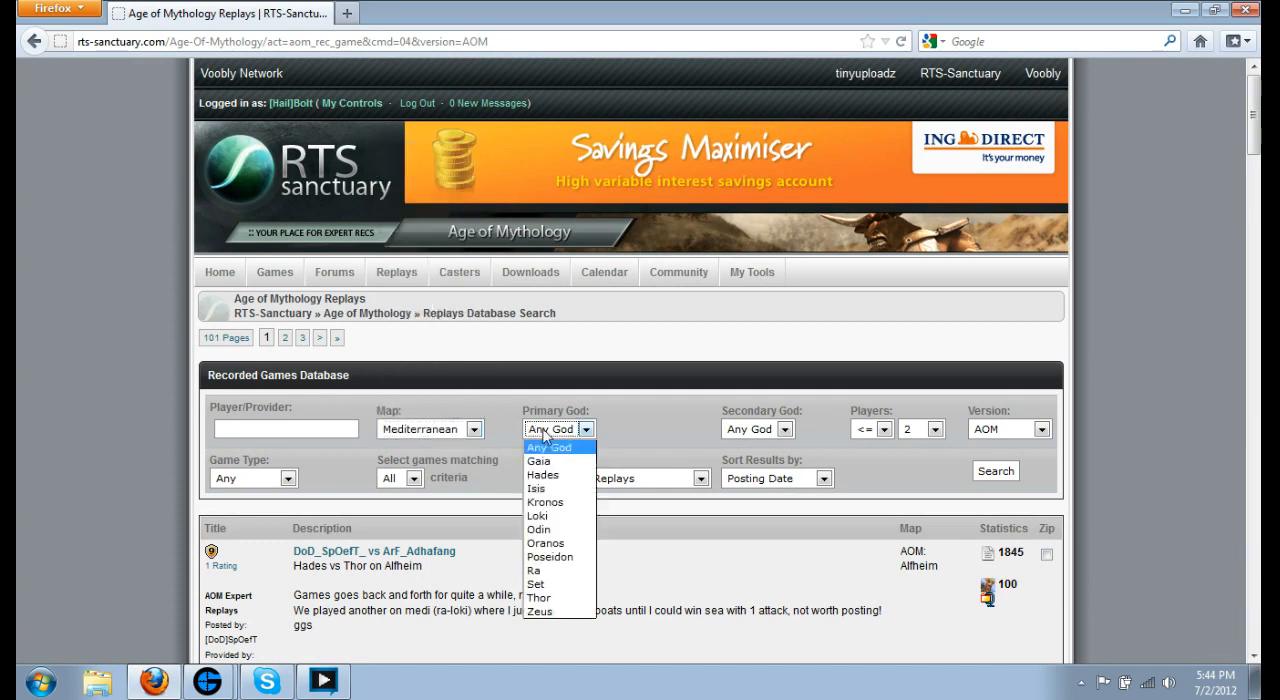
click(787, 429)
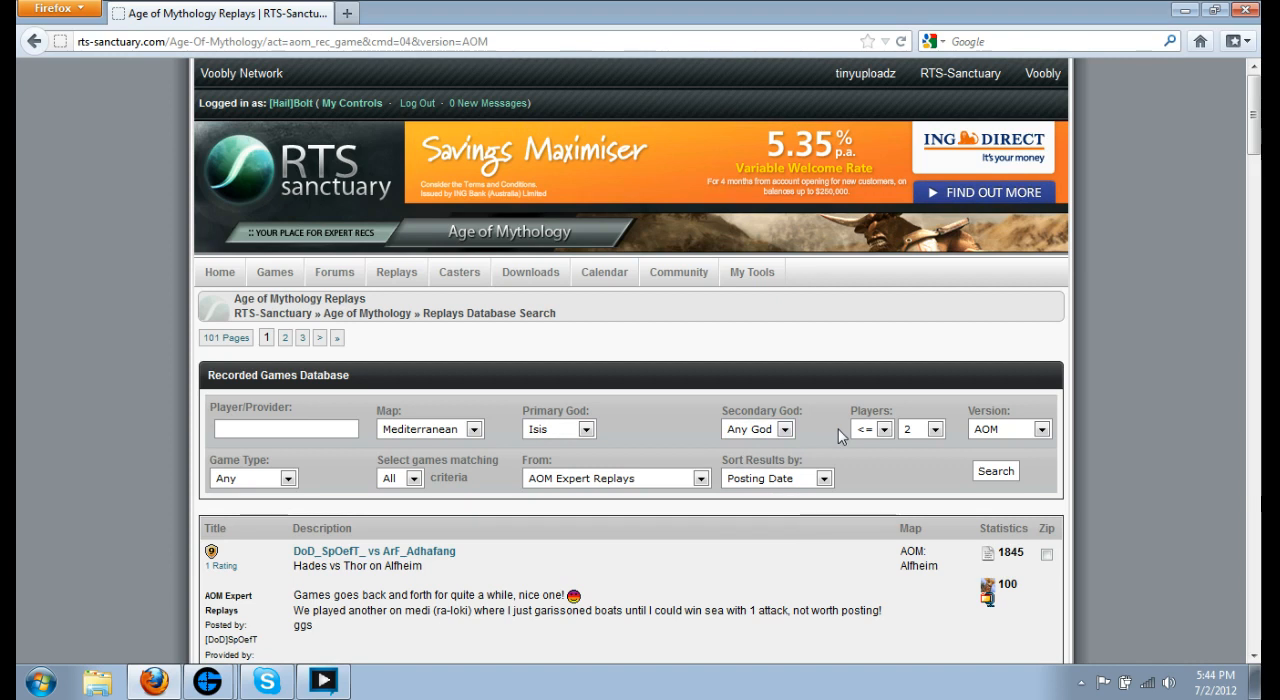
mouse_move(991, 459)
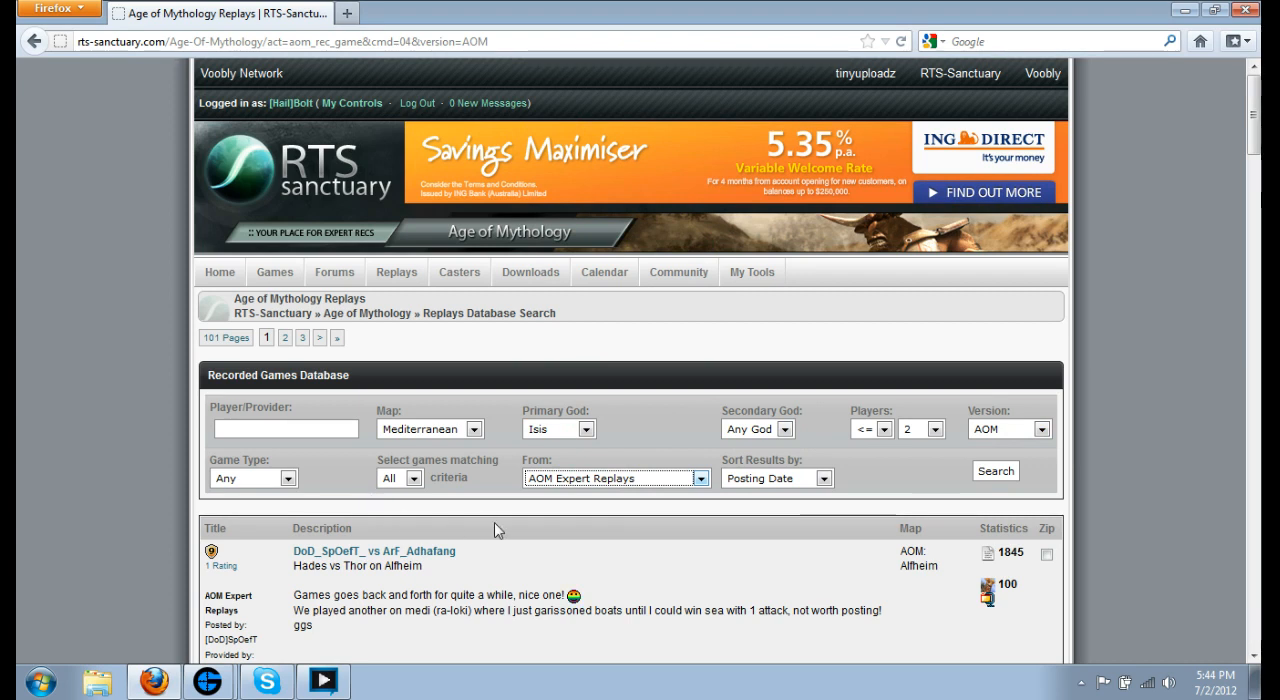
mouse_move(263, 486)
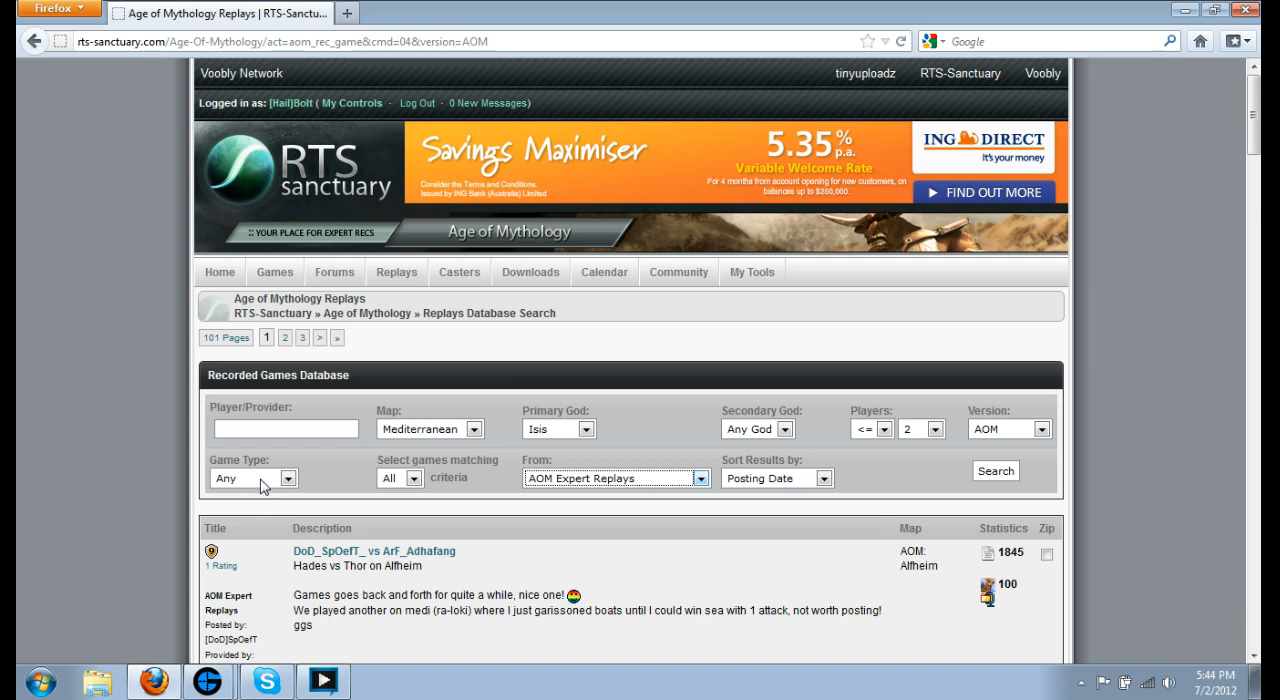
click(252, 477)
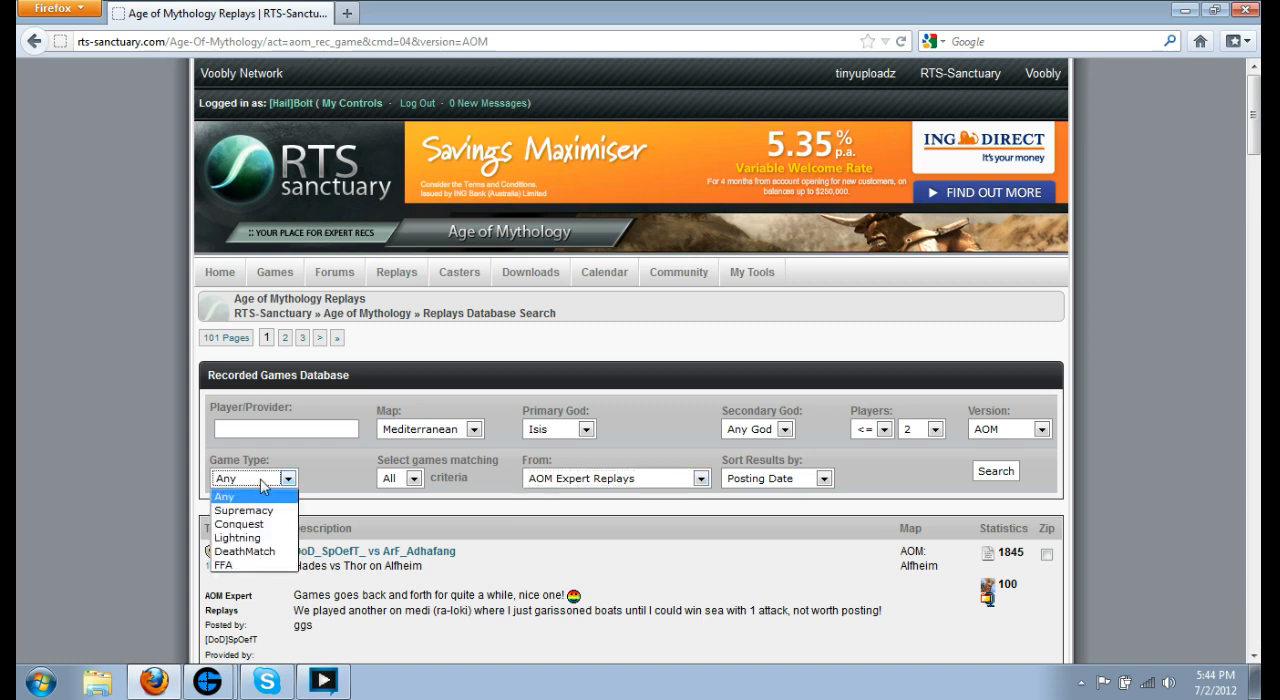
click(243, 510)
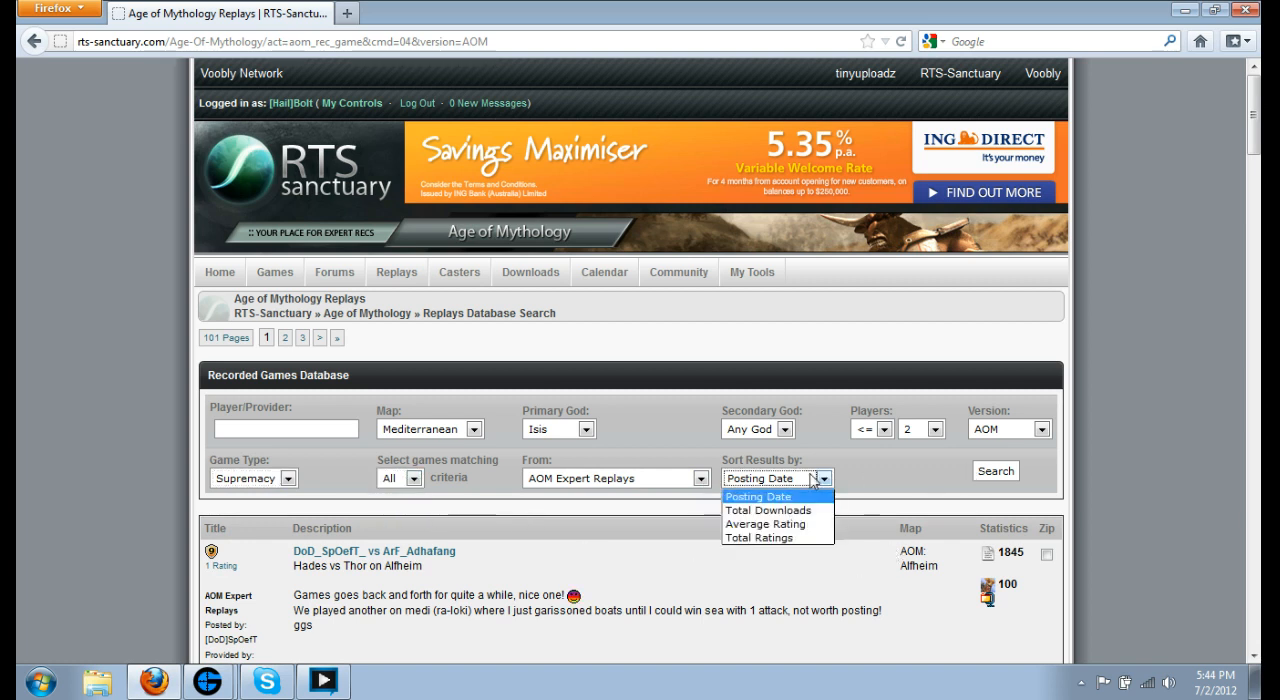
click(757, 496)
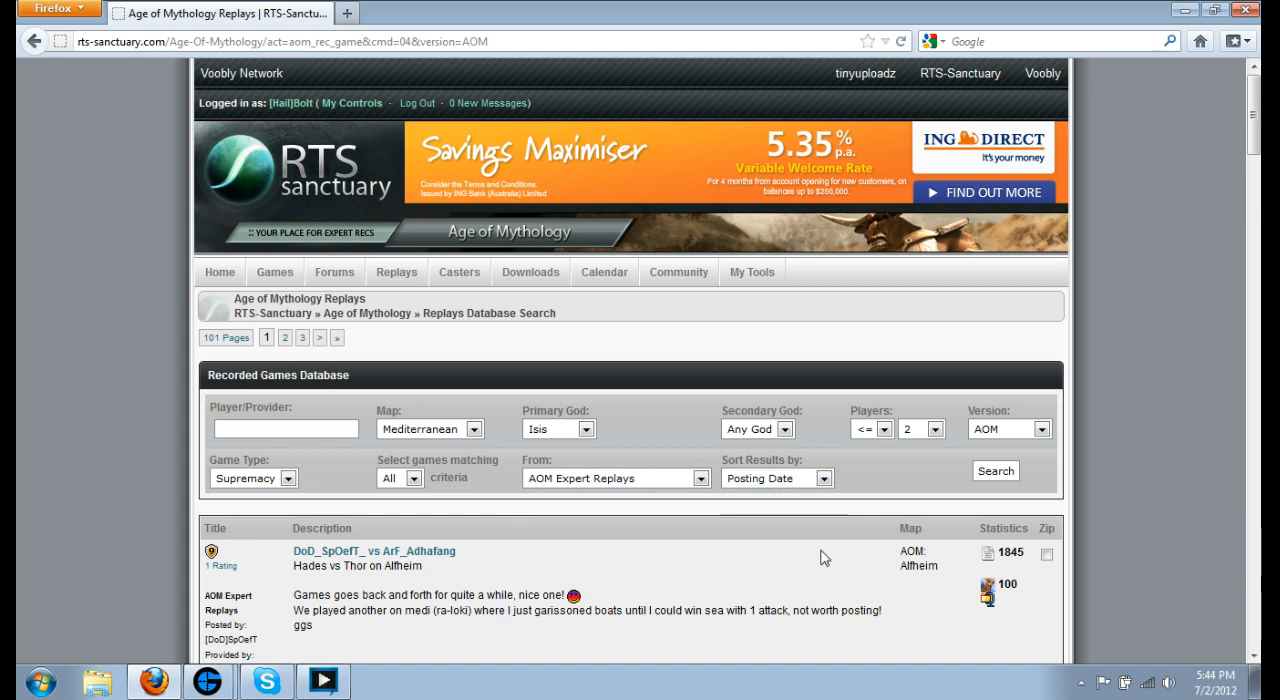
click(995, 470)
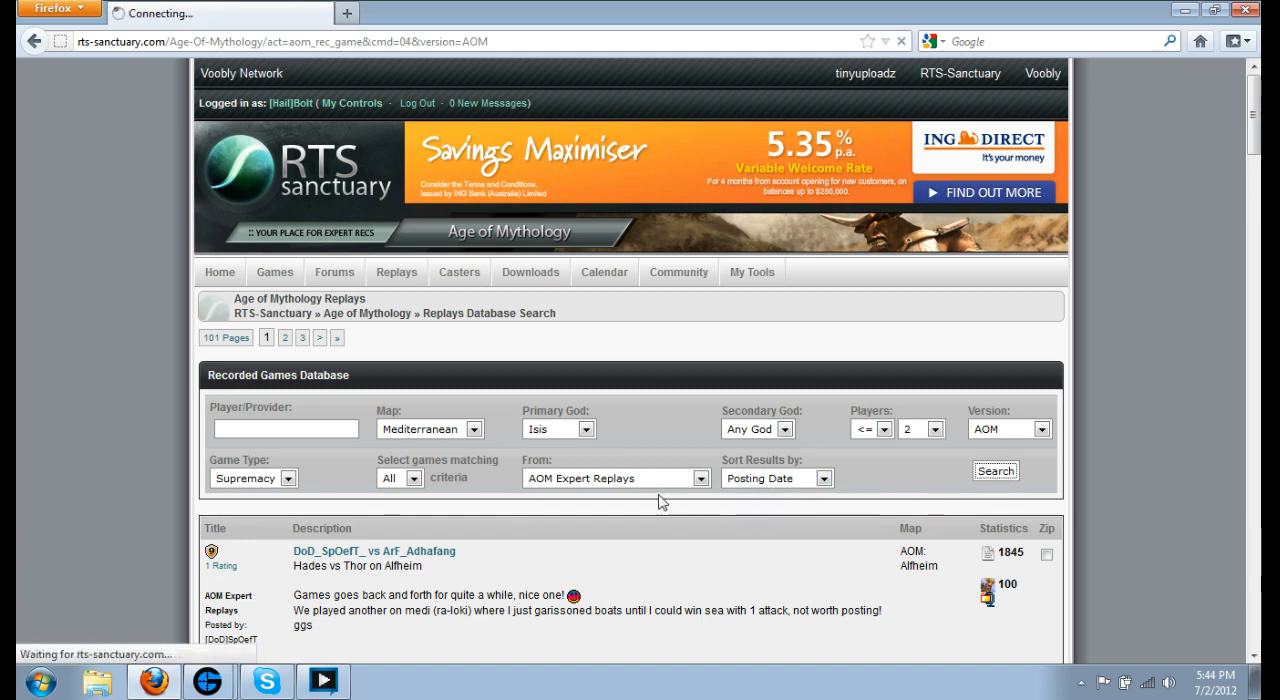
Step: Rerun the search and scroll through the Isis-on-Mediterranean replay results
click(996, 470)
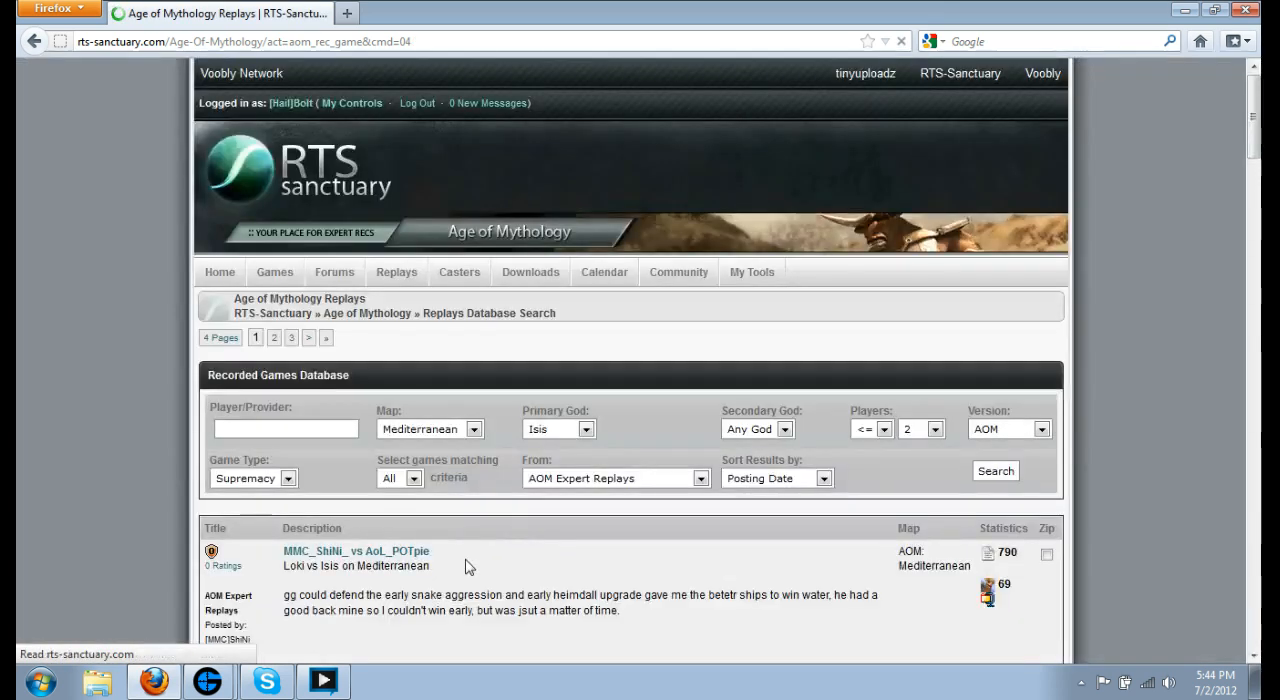
scroll(down, 3)
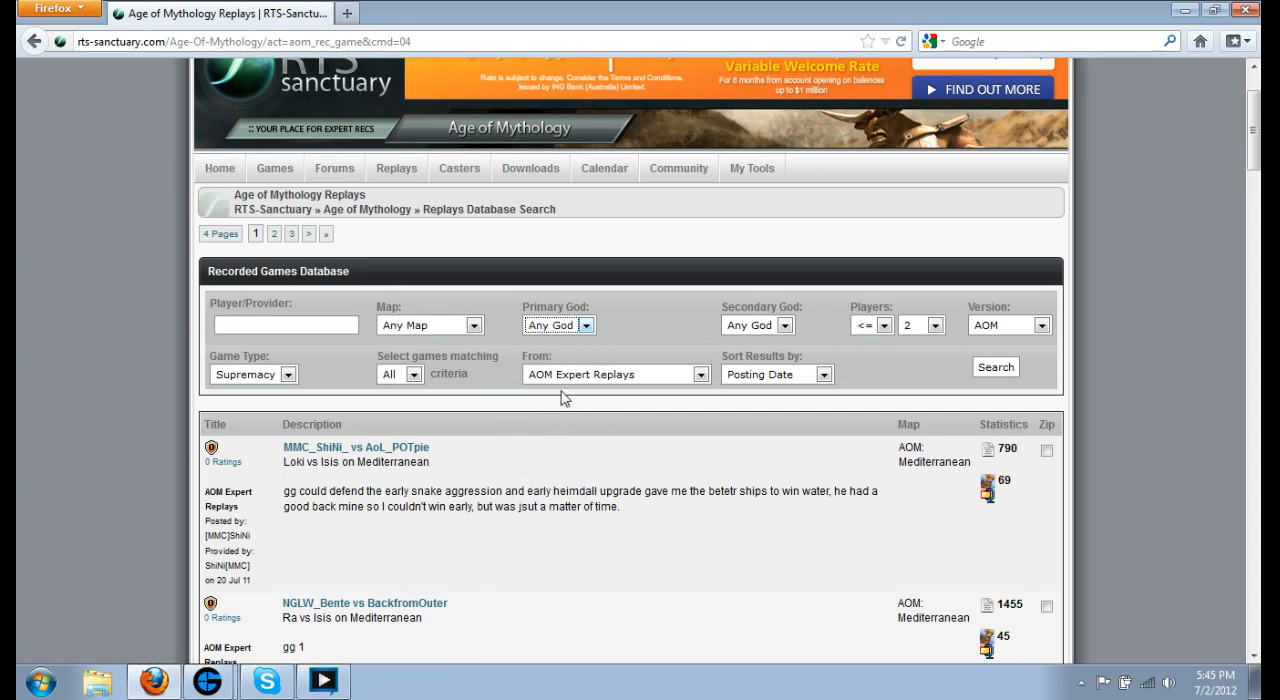
Step: Search the replay database for games featuring the player 'Magyar'
click(285, 325)
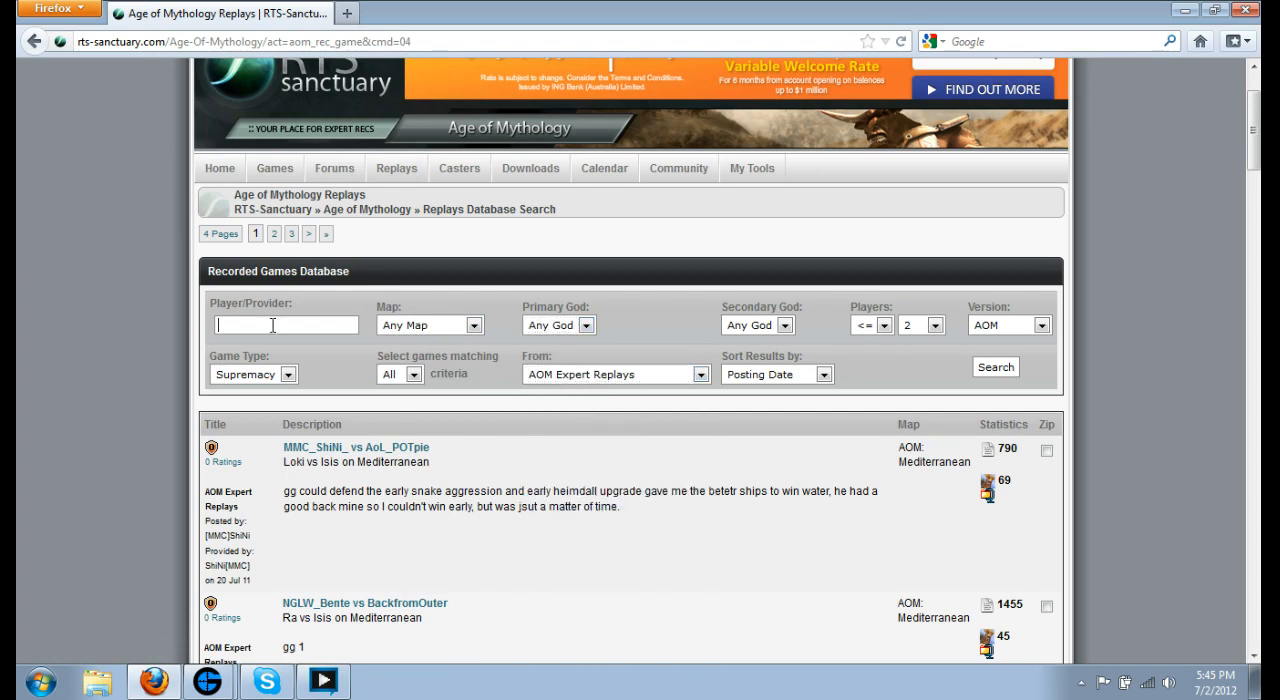
text(Magyar)
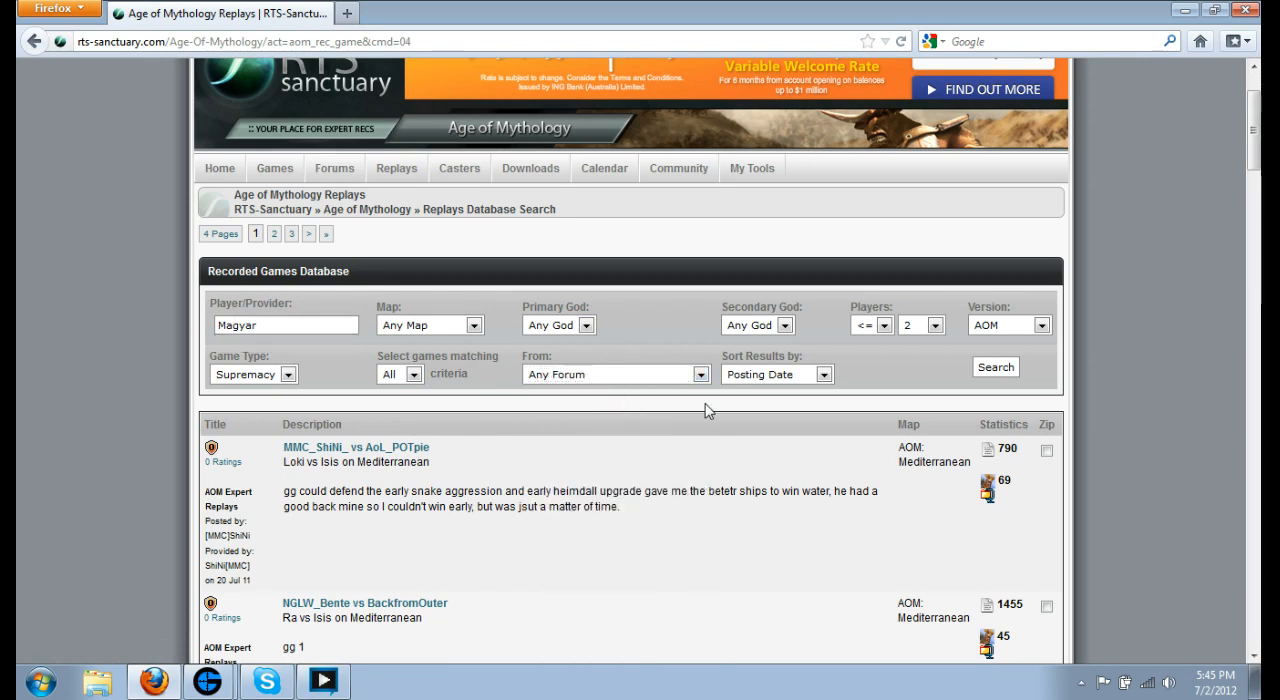
mouse_move(533, 424)
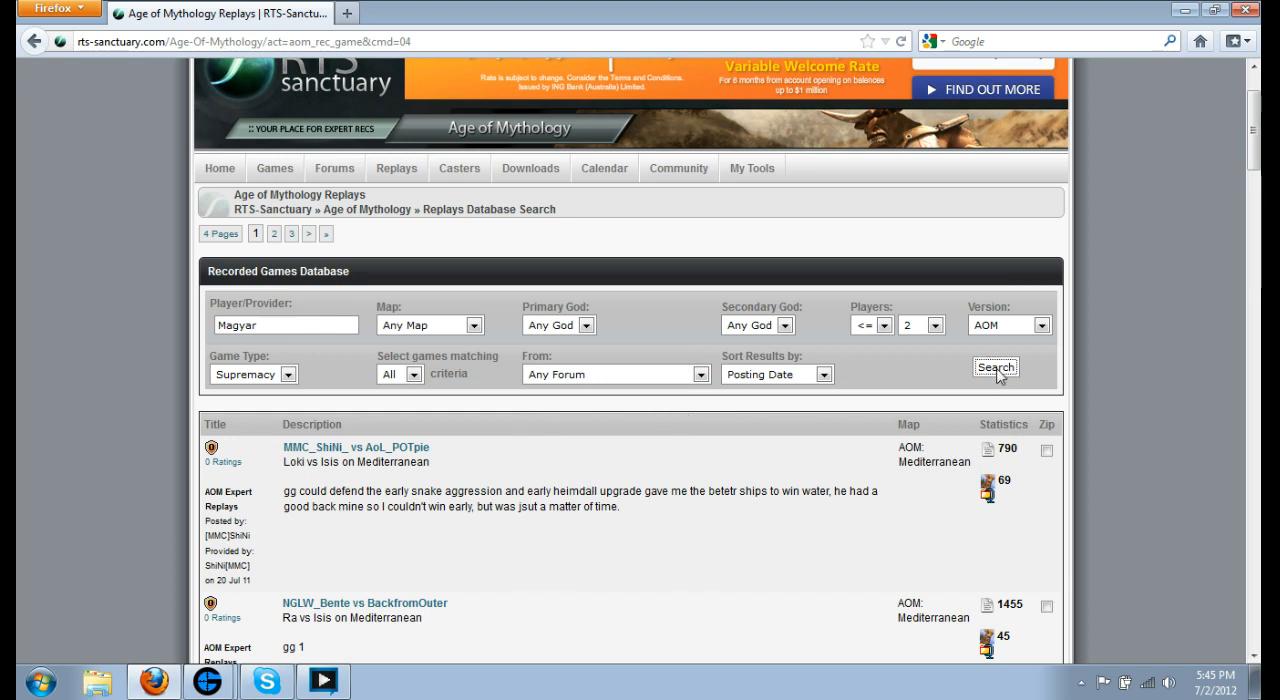
click(995, 367)
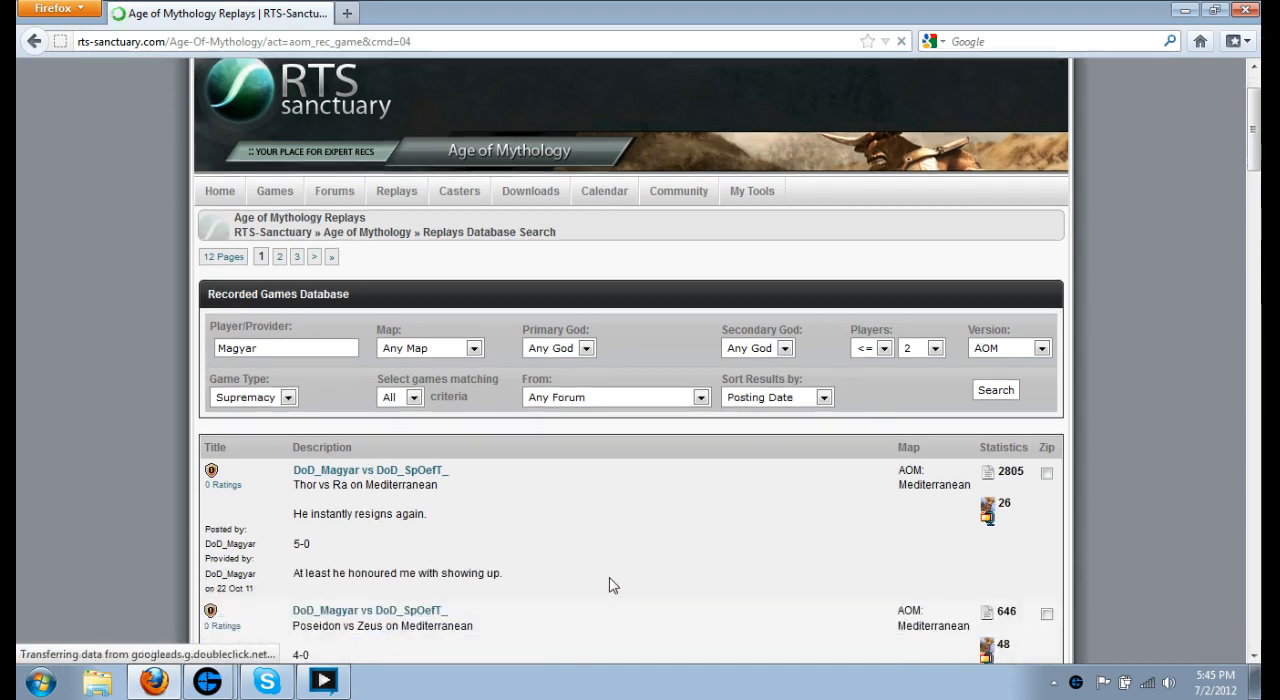
Step: Open the Odin vs Hades Watering Hole replay and scroll to its attached file
scroll(down, 3)
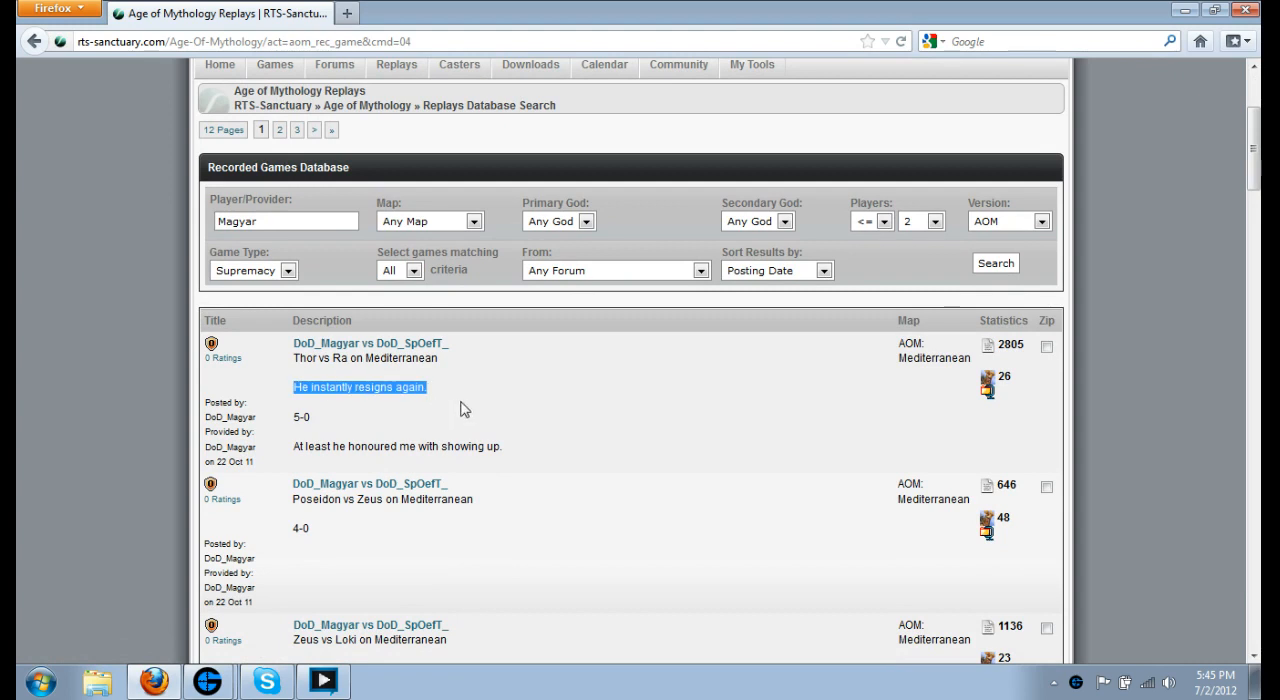
scroll(down, 3)
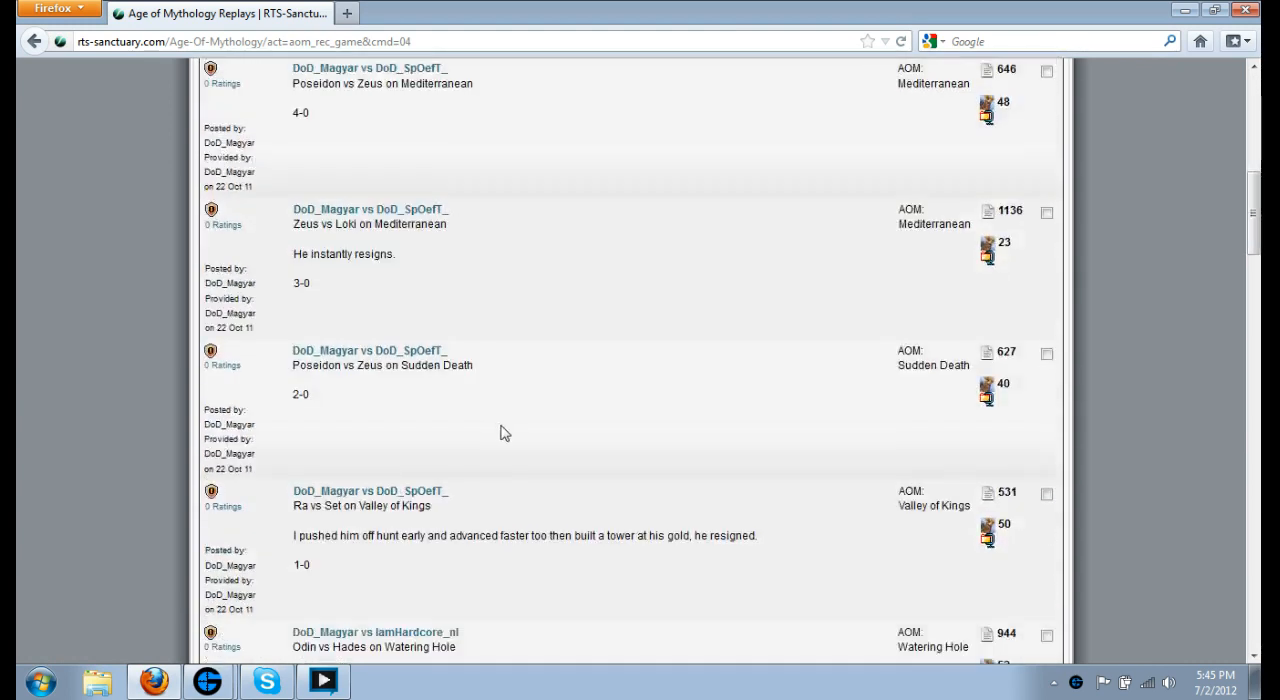
scroll(down, 3)
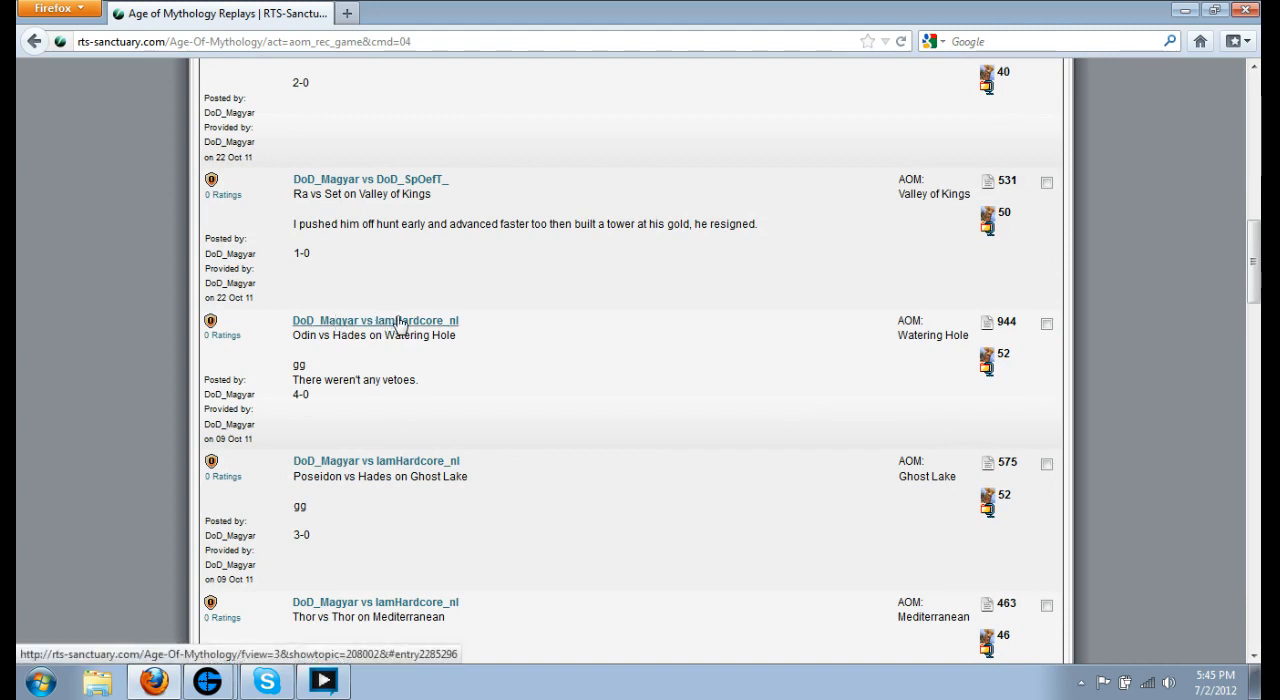
click(375, 320)
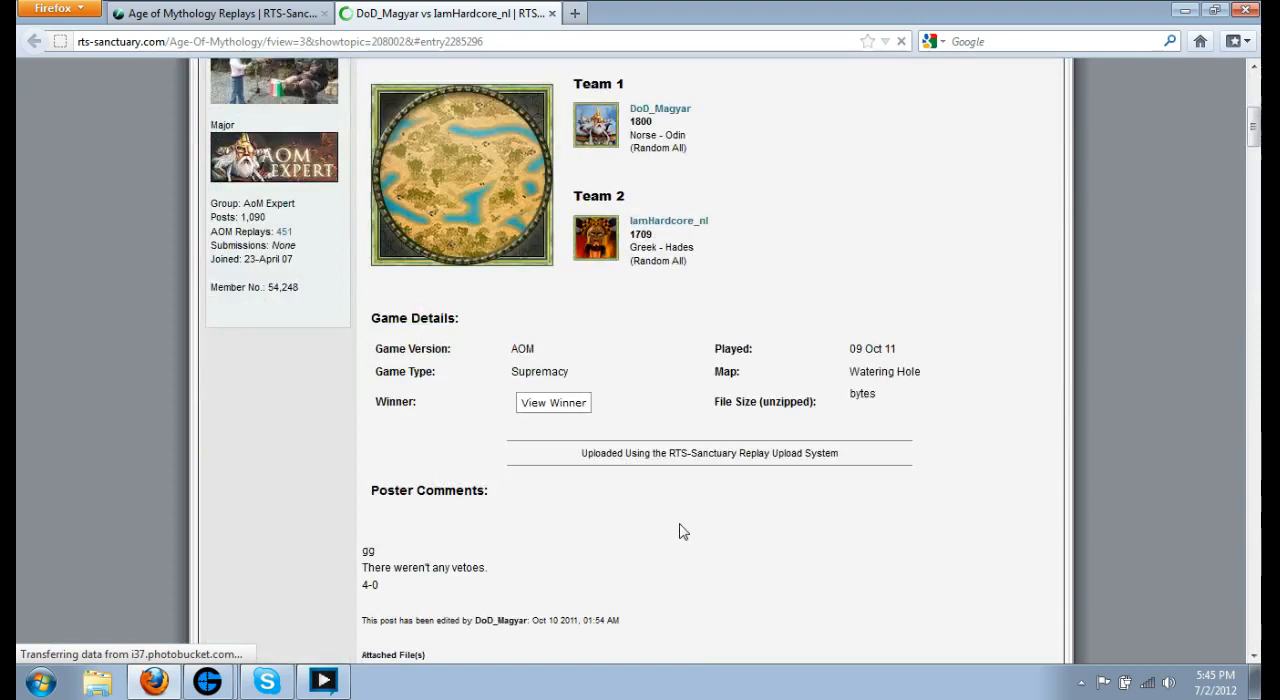
scroll(up, 3)
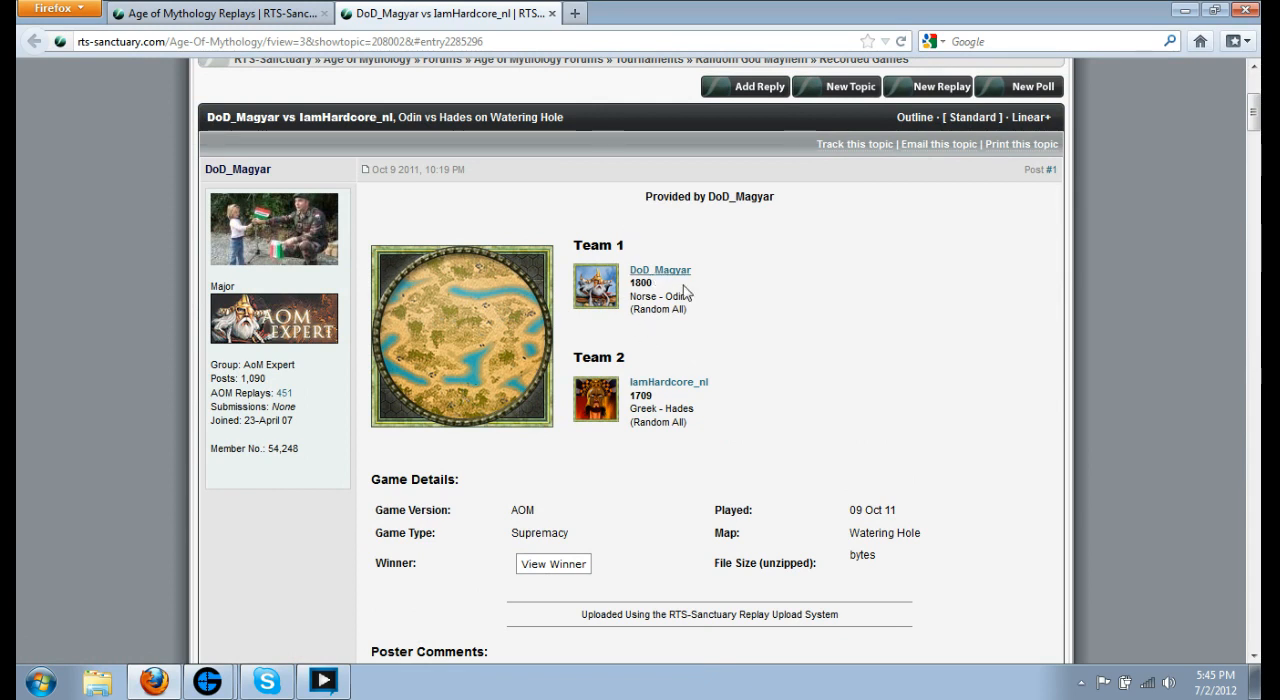
scroll(down, 3)
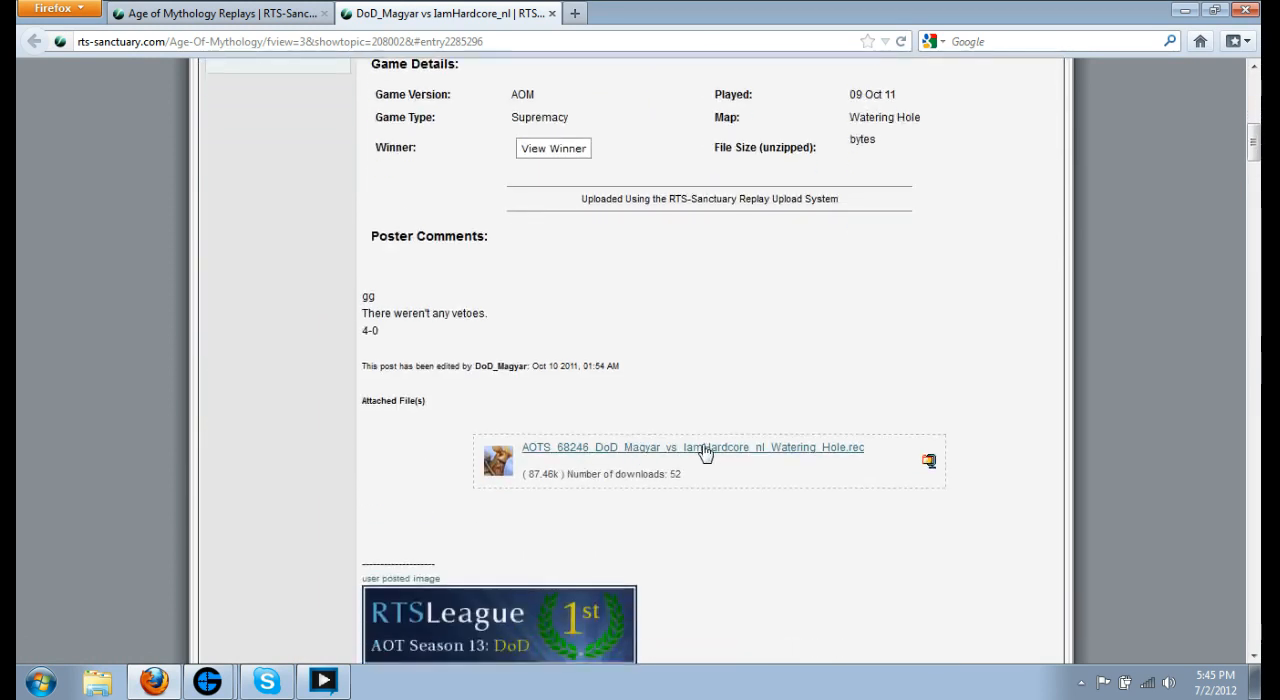
Step: Download the attached Watering Hole .rec replay, choosing Save File and confirming with OK
click(692, 447)
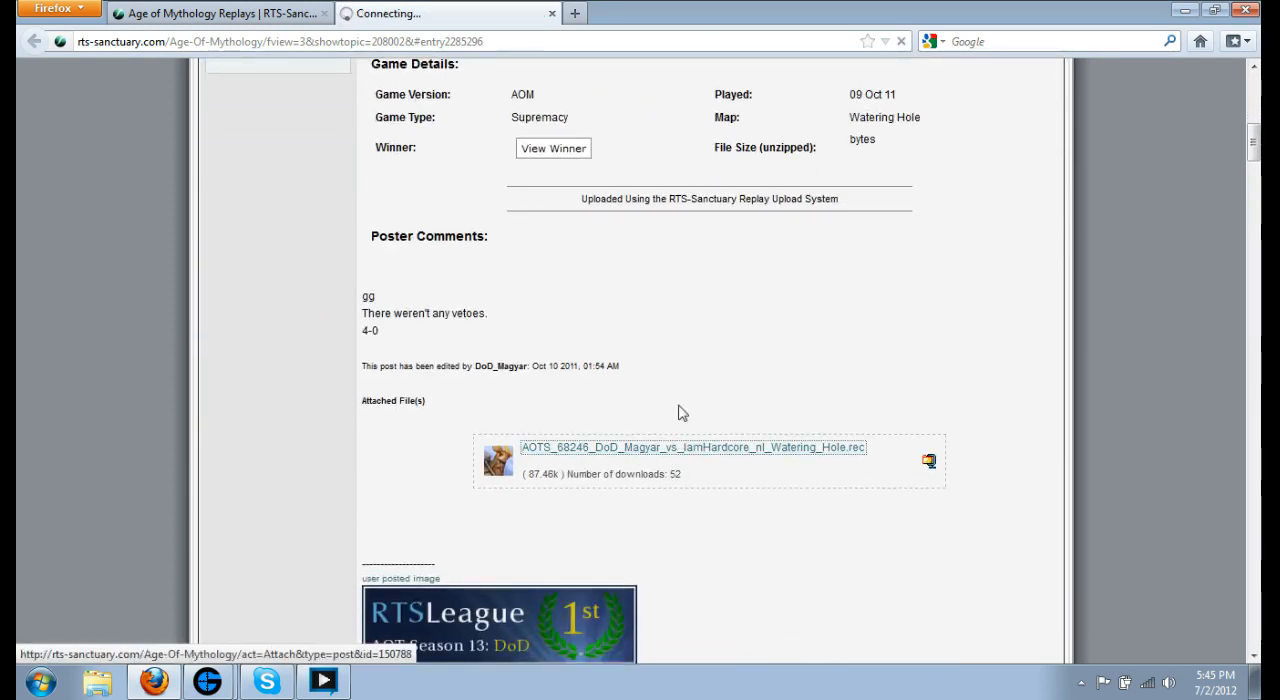
click(691, 447)
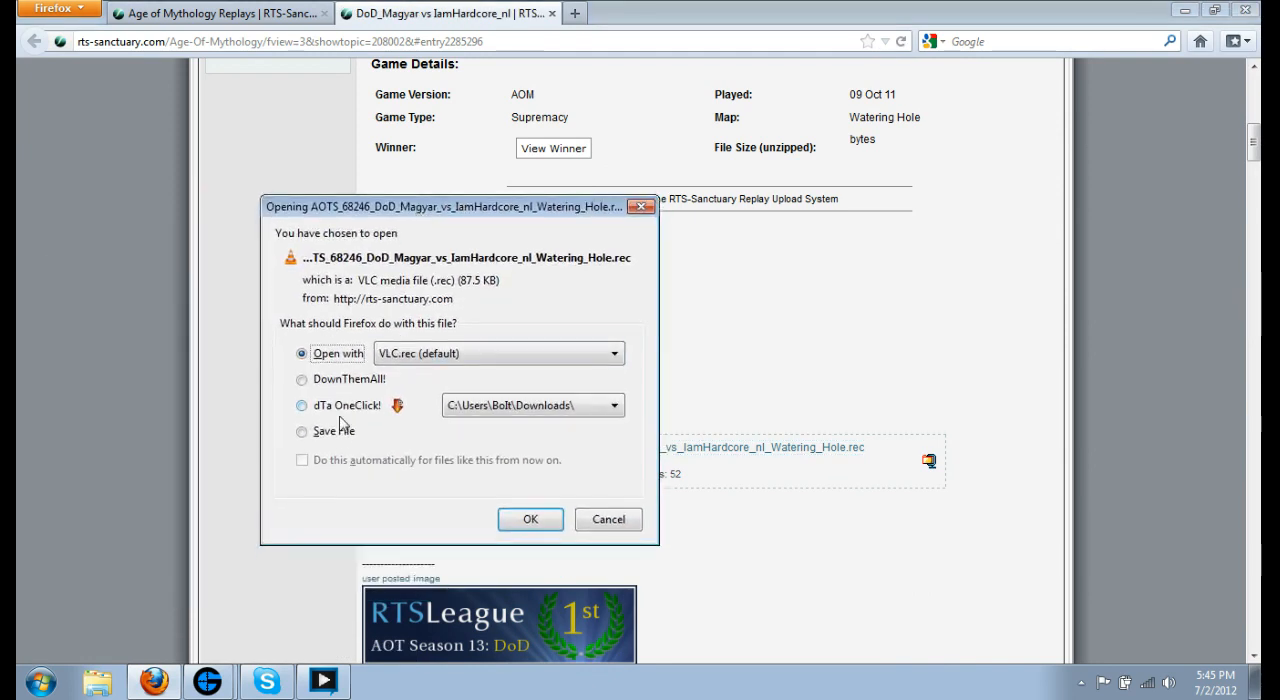
click(302, 430)
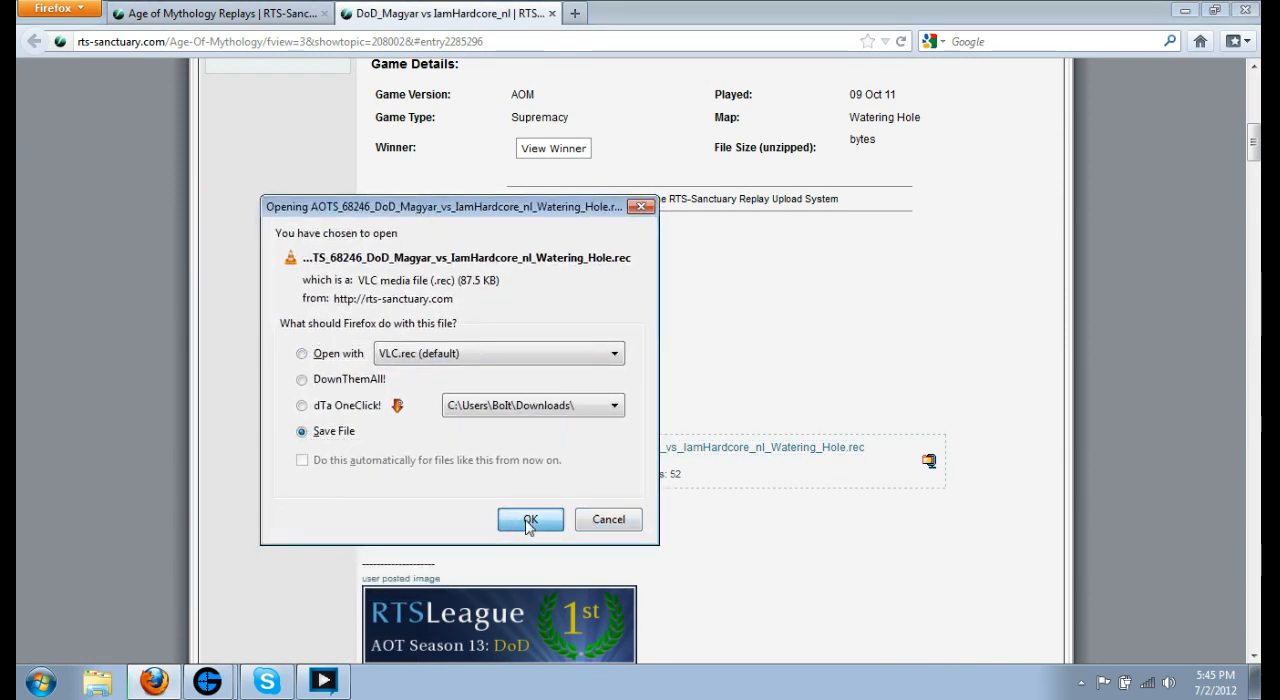
click(530, 519)
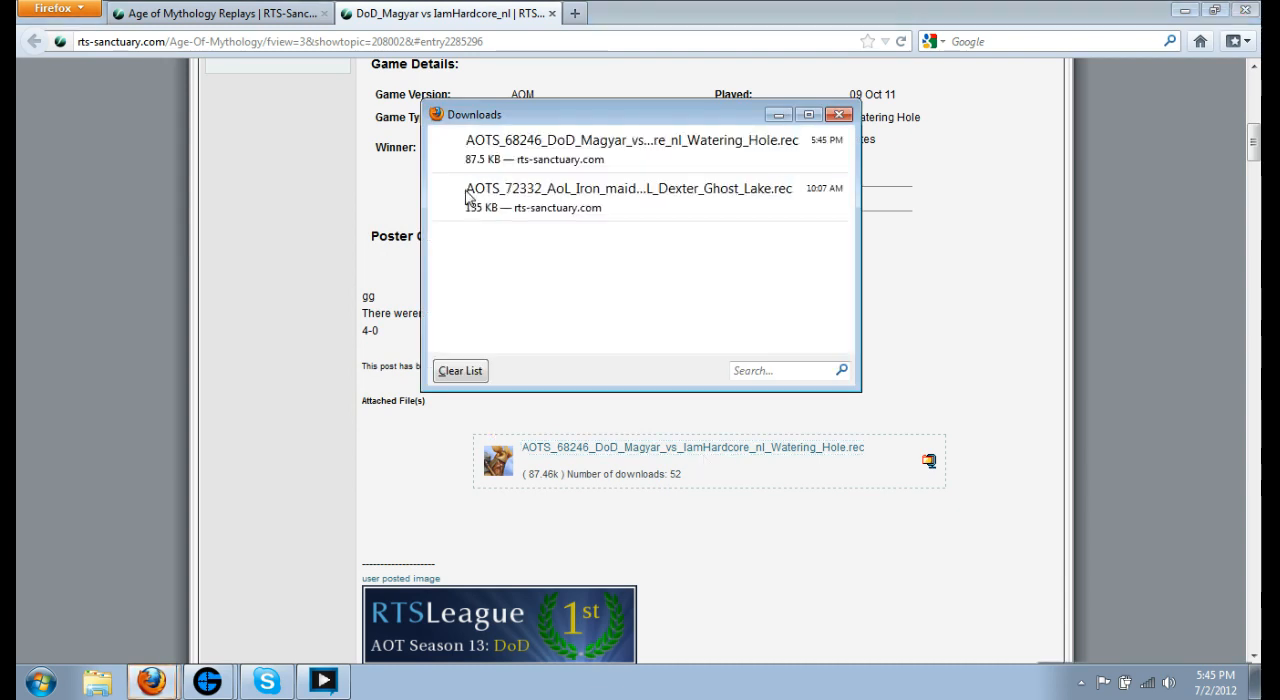
click(640, 147)
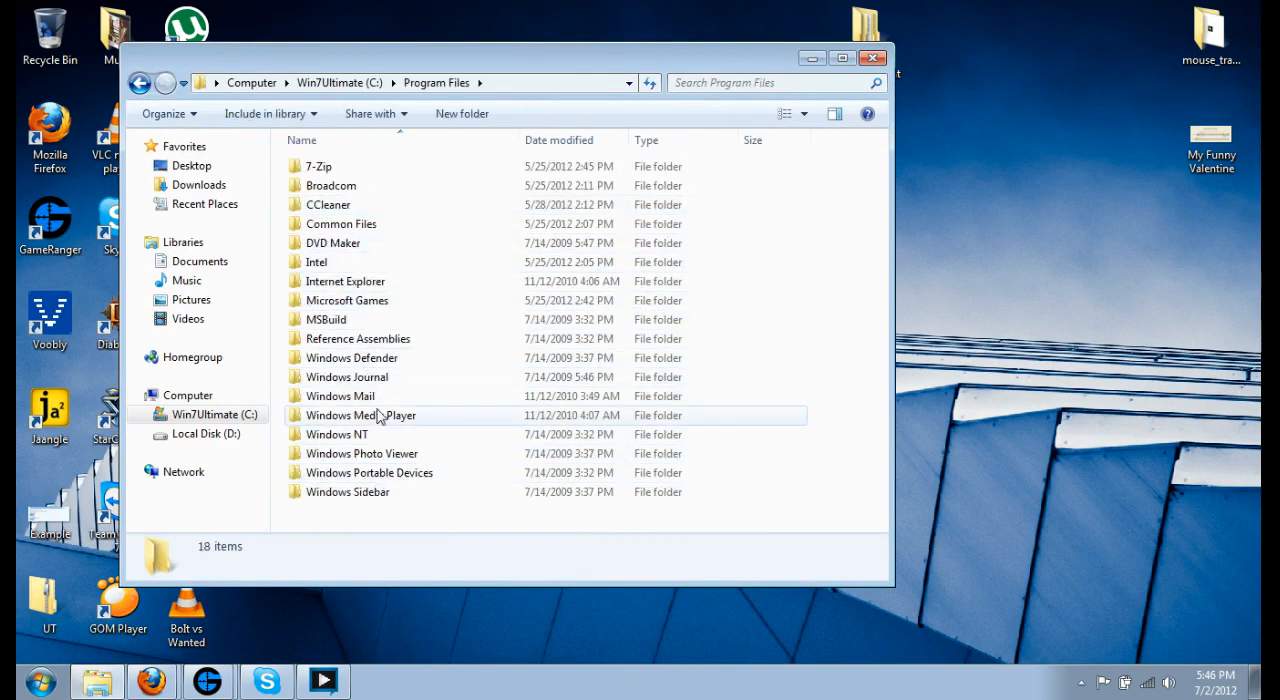
Step: Navigate from Program Files through Microsoft Games and Age of Mythology into savegame
double_click(347, 300)
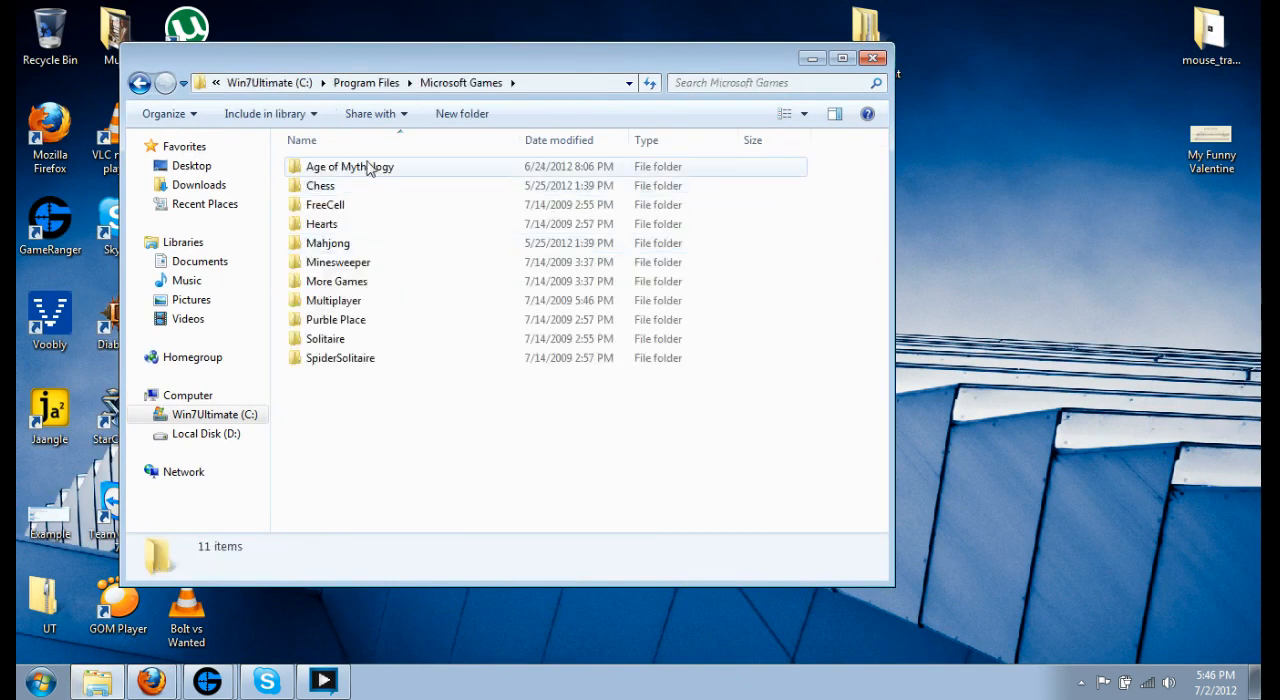
double_click(349, 166)
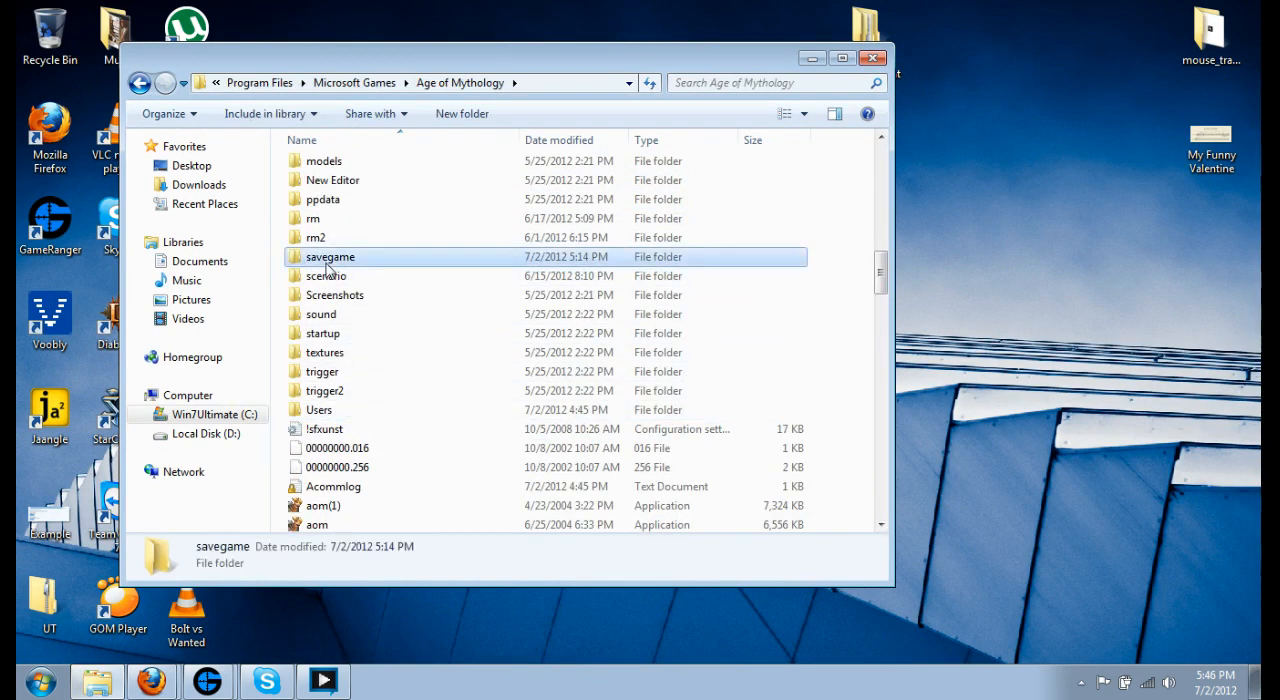
double_click(330, 257)
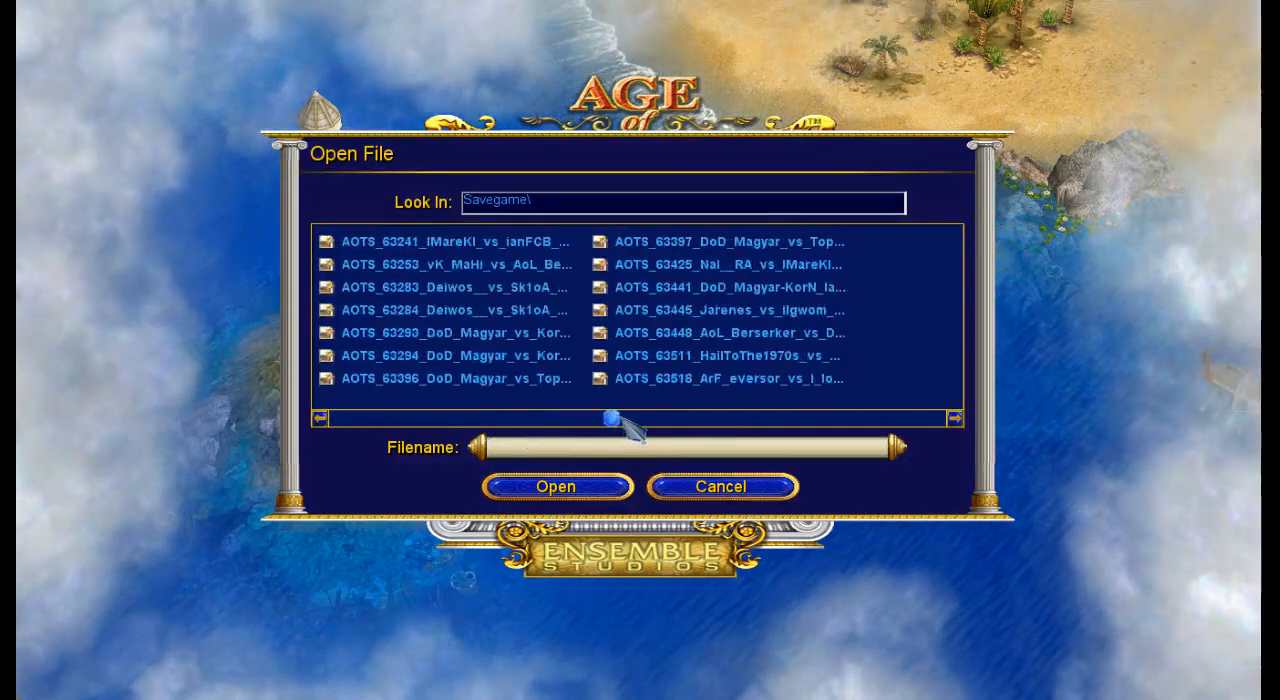
Step: Find the AOTS_68246 replay in Recorded Games' file list, then cancel back to the menu
click(320, 418)
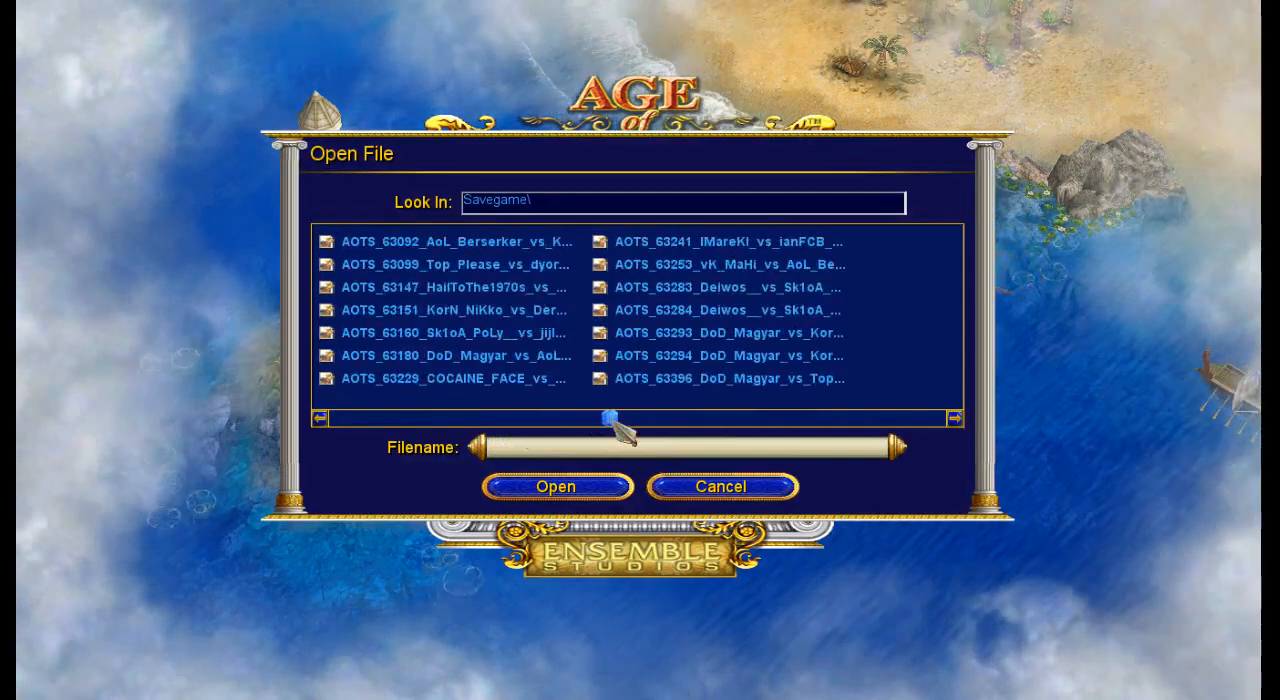
click(728, 332)
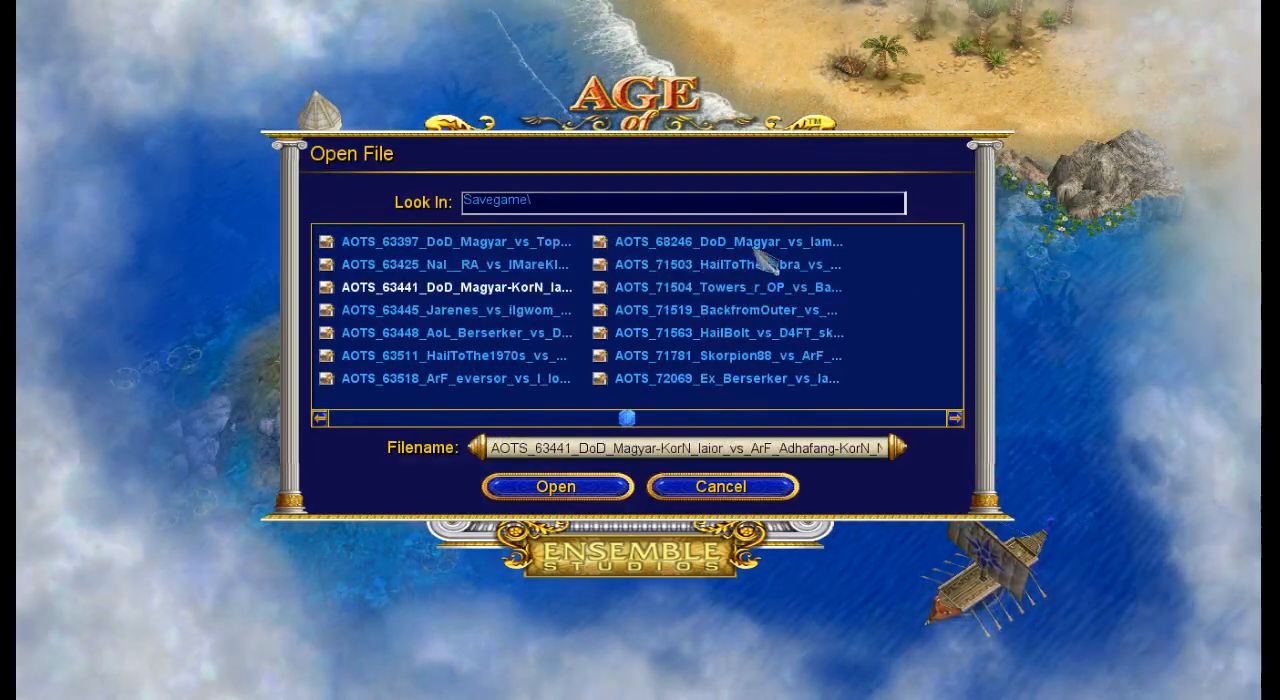
click(721, 486)
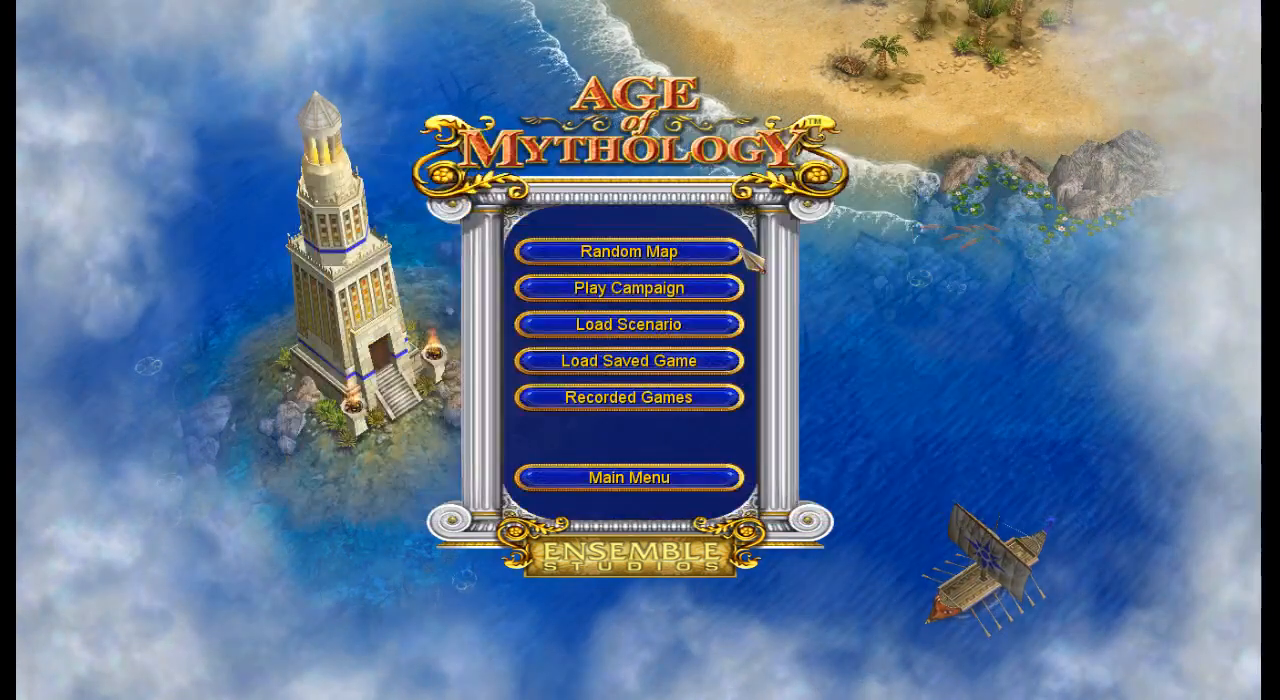
click(628, 397)
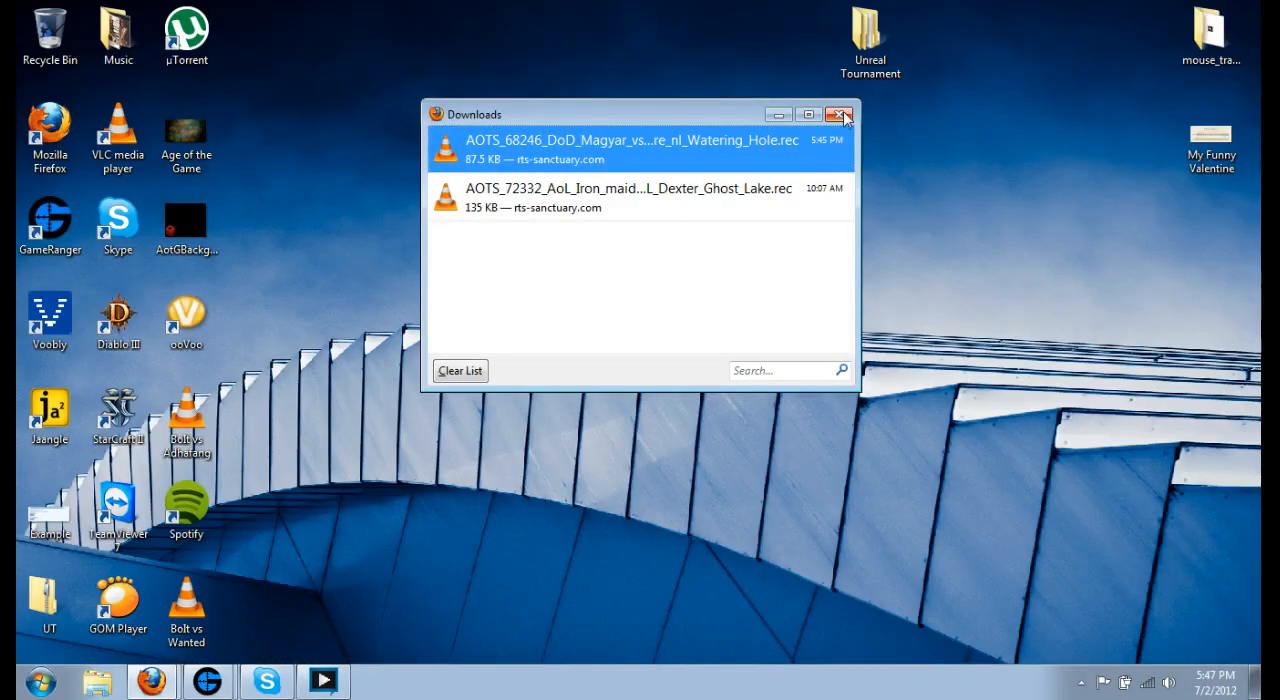
Step: Close the Firefox Downloads window and return to the Watering Hole replay topic
click(840, 114)
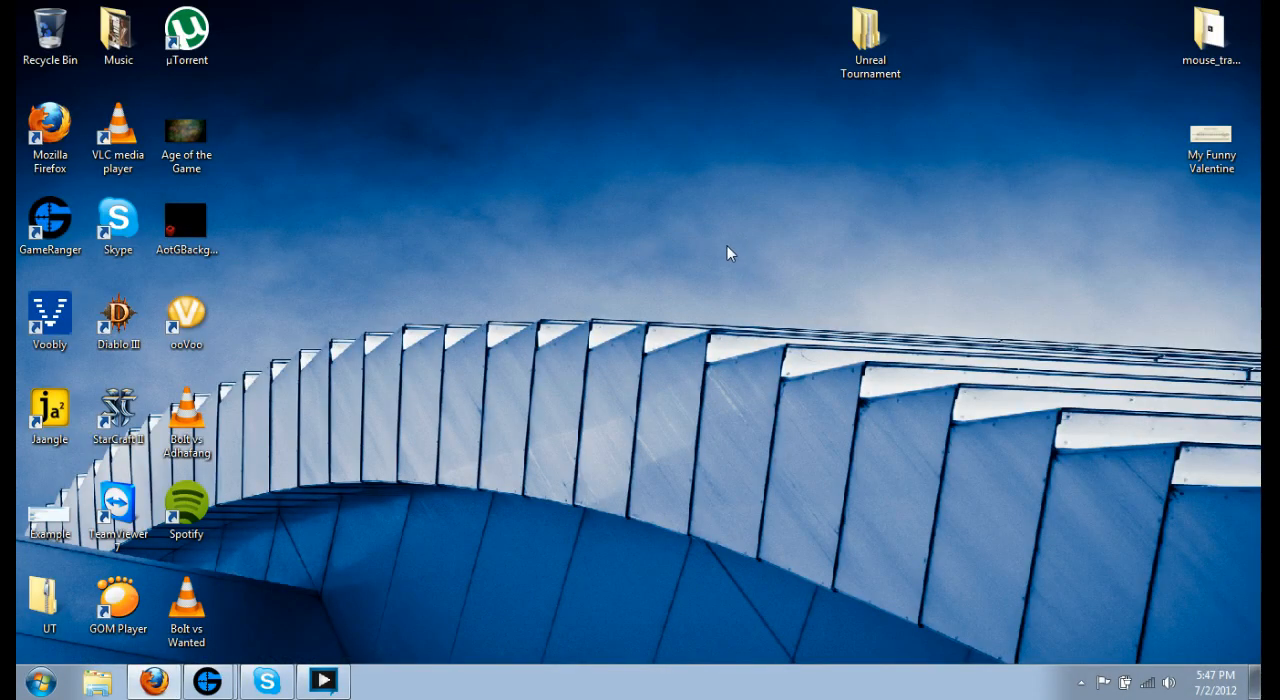
mouse_move(718, 238)
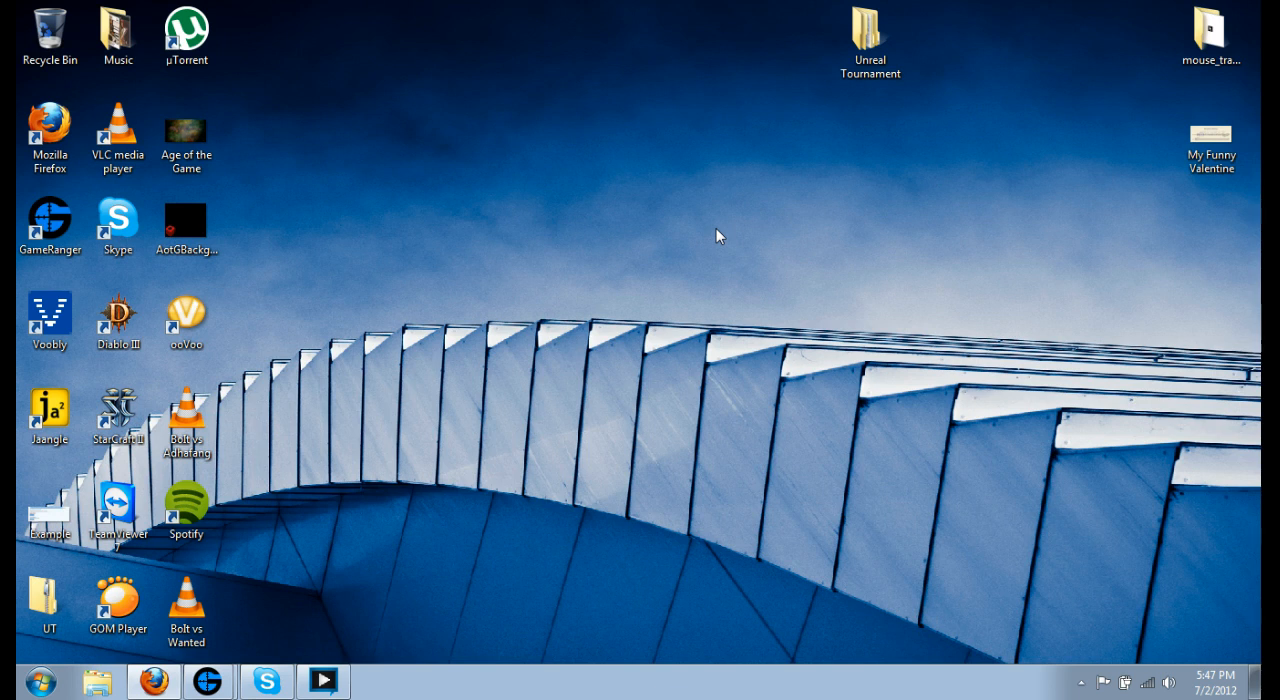
mouse_move(699, 243)
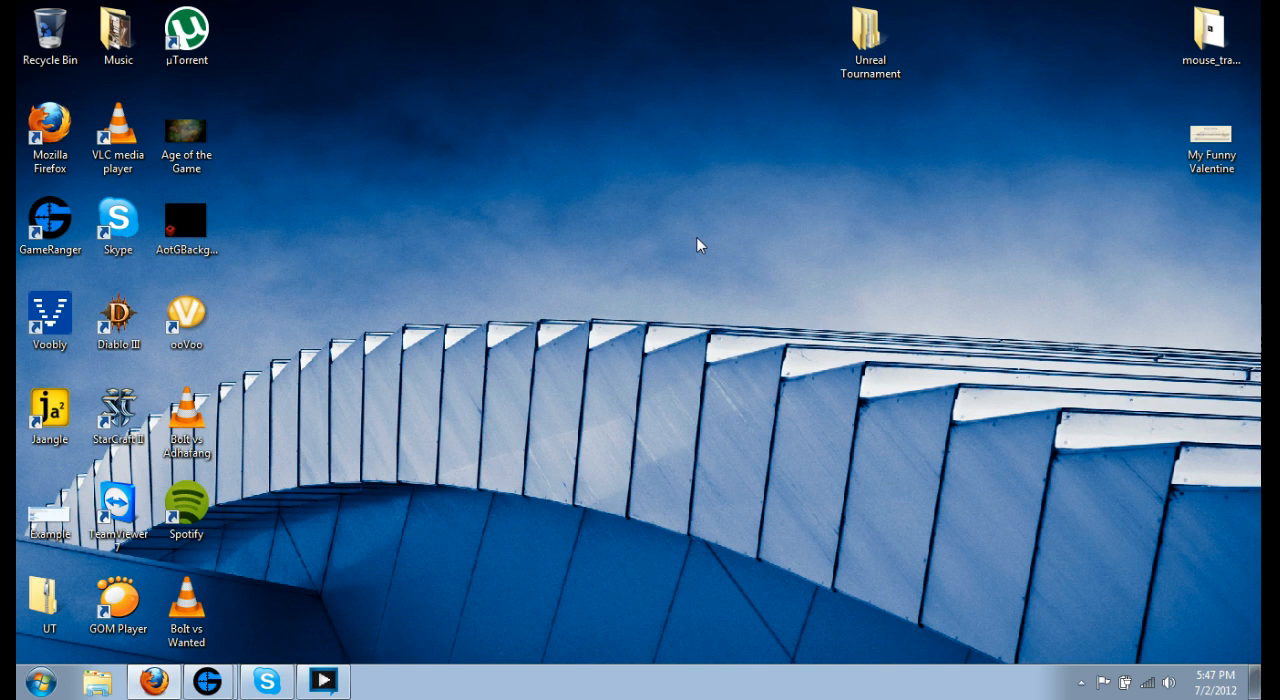
mouse_move(694, 241)
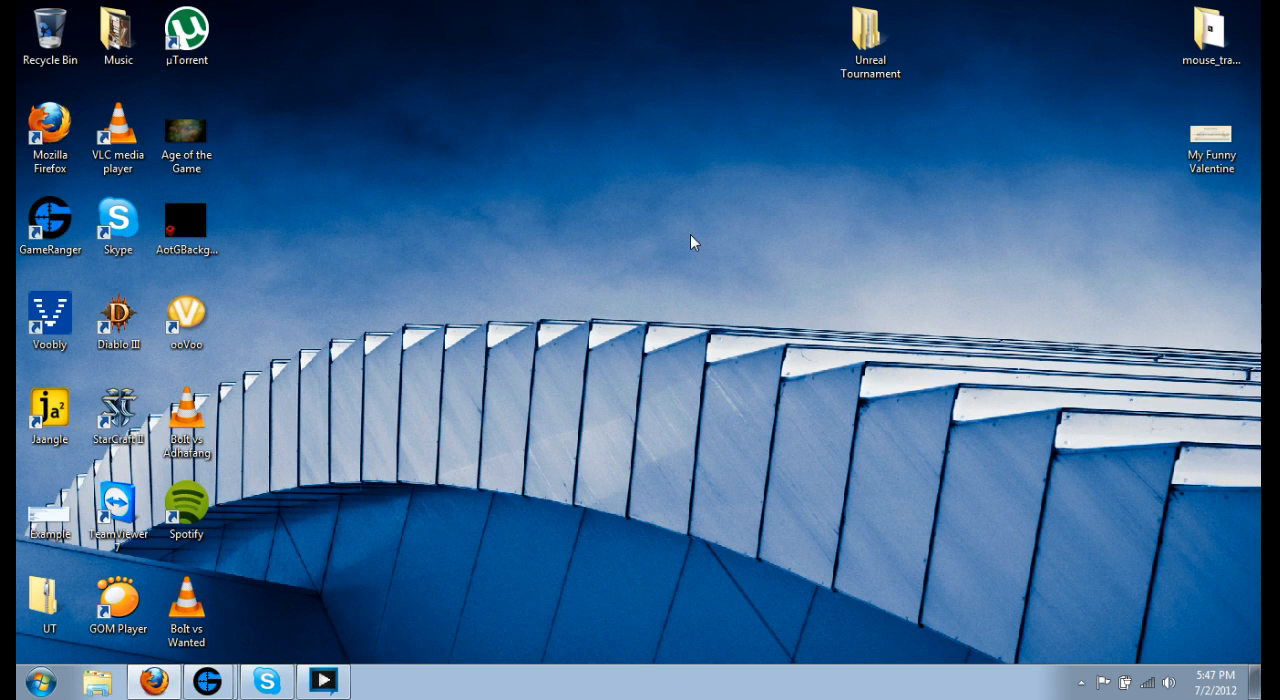
mouse_move(506, 407)
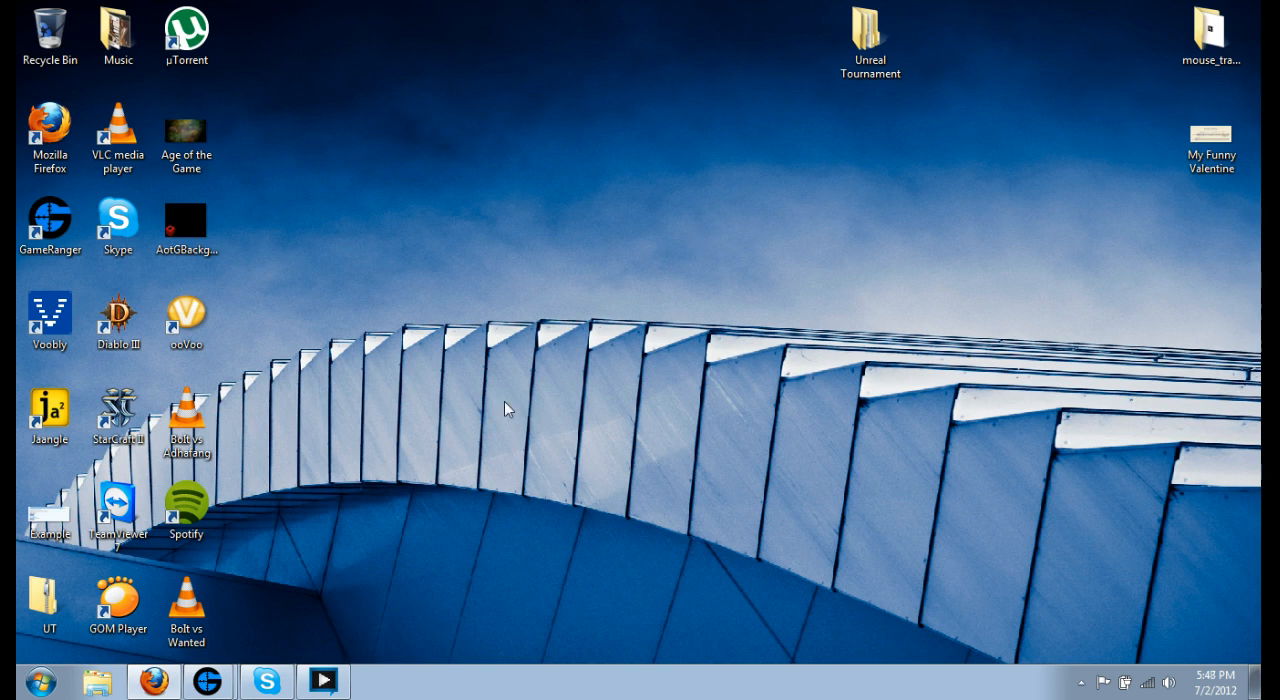
mouse_move(465, 370)
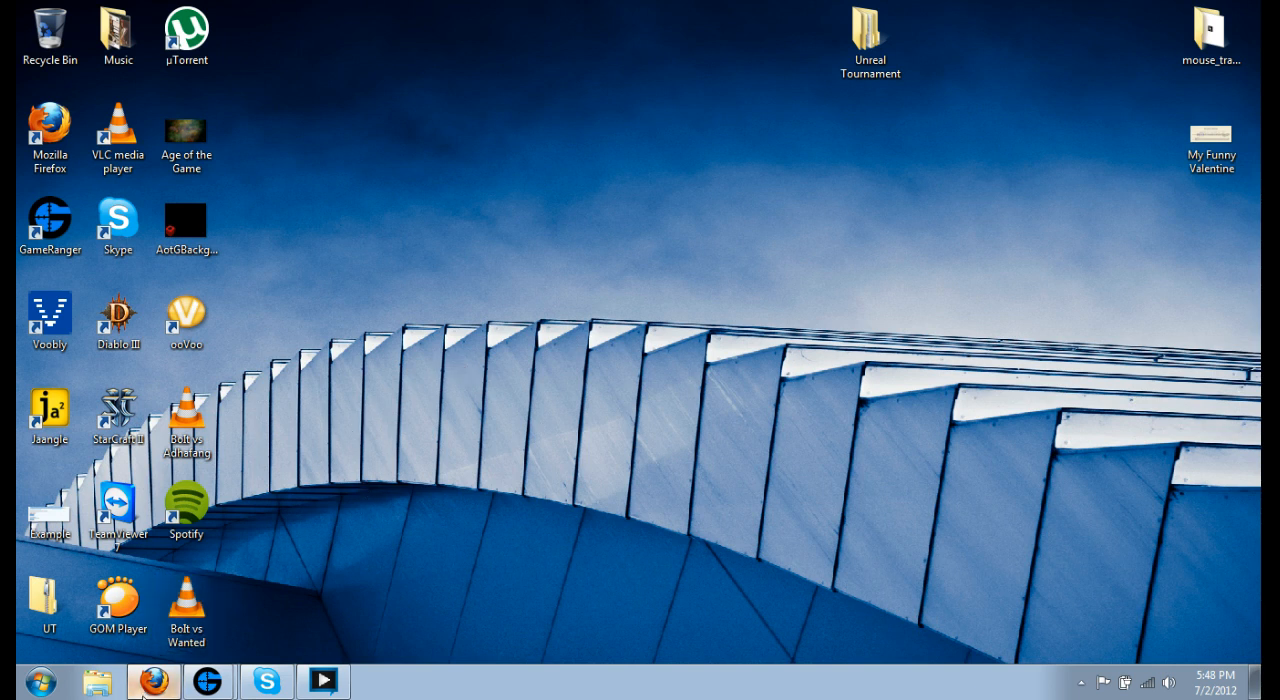
click(152, 681)
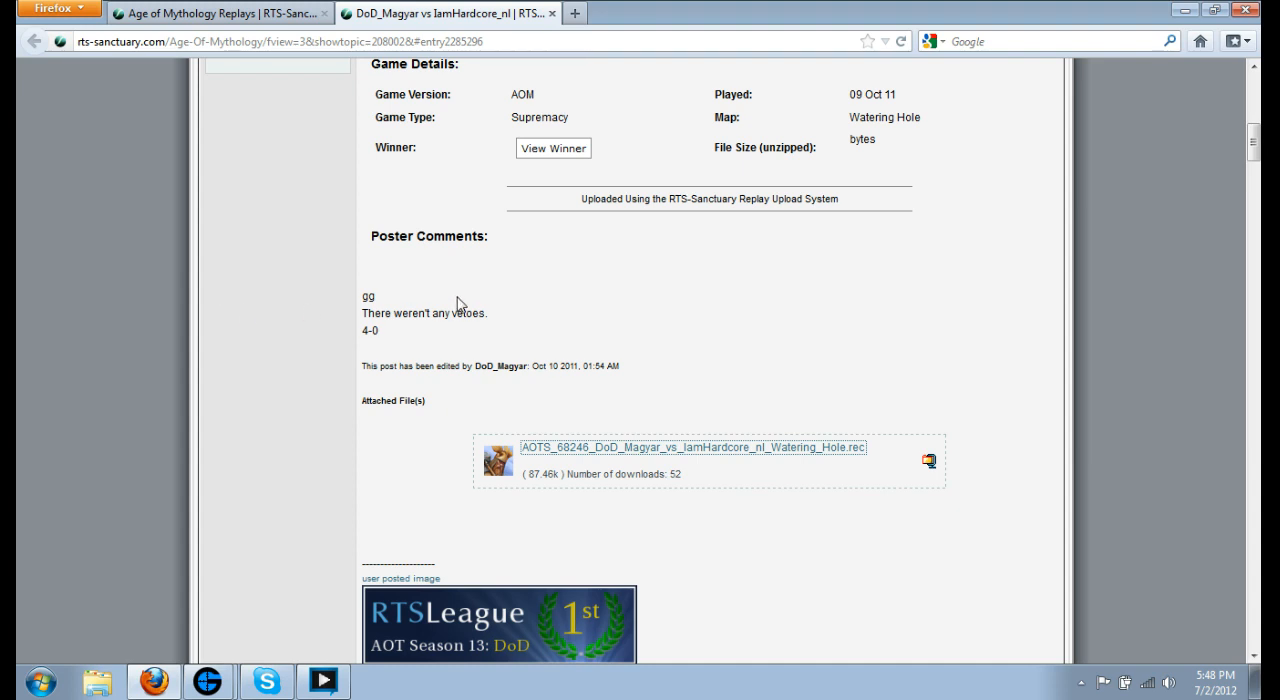
mouse_move(568, 274)
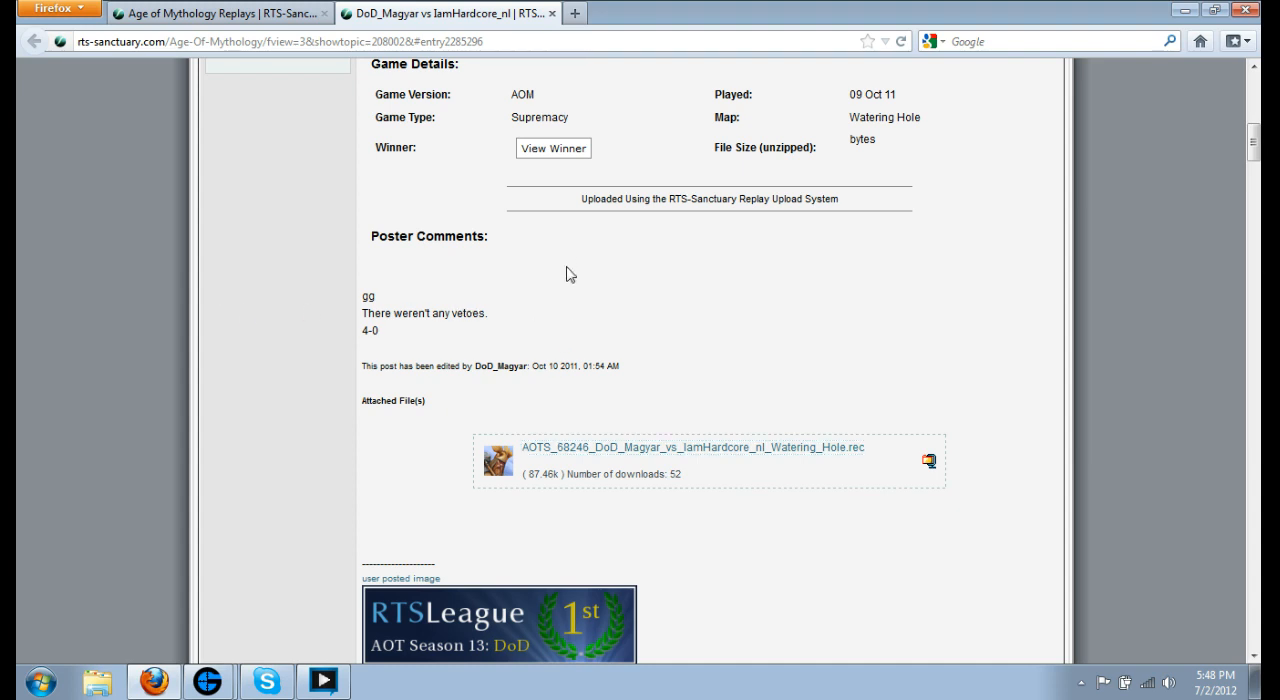
mouse_move(521, 326)
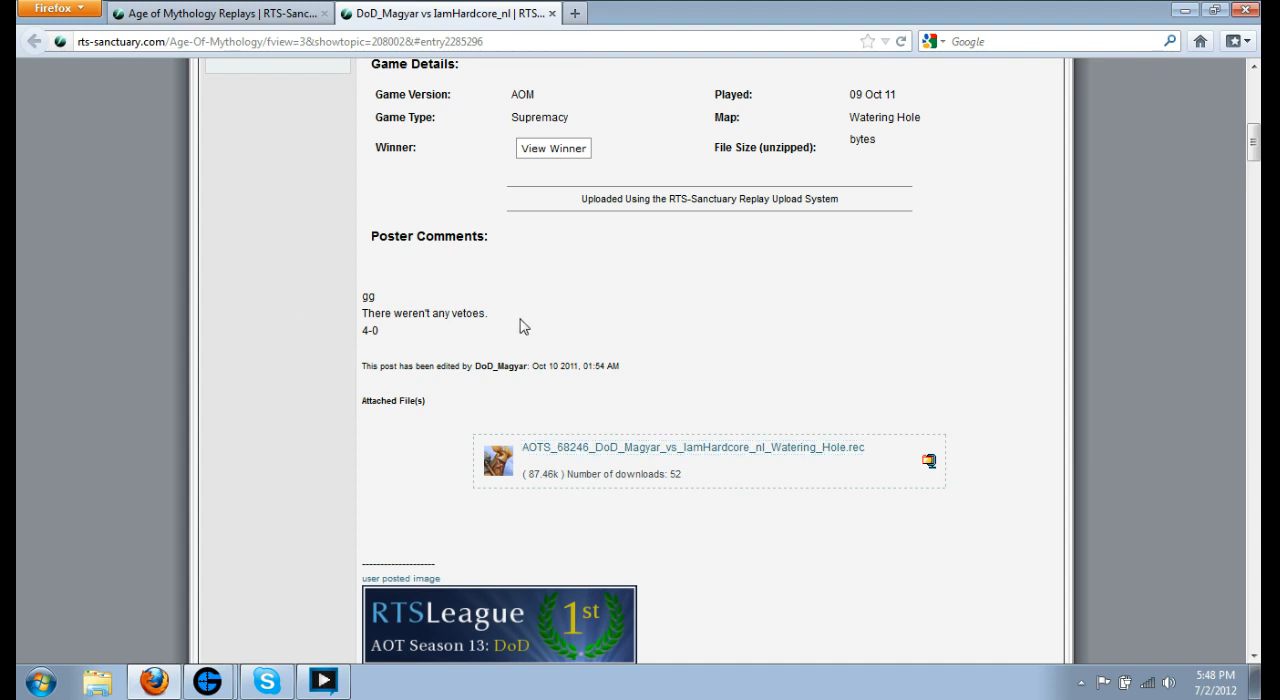